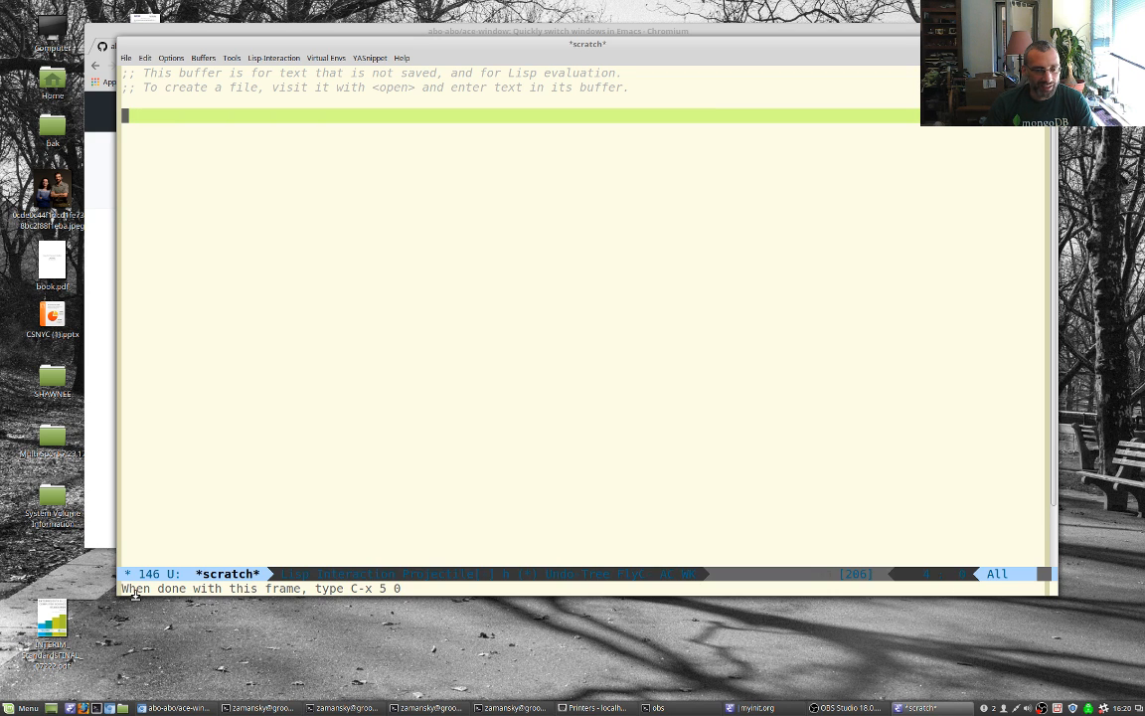
- Expand myinit.org's ace-window section and split the frame into side-by-side windows
type("qs")
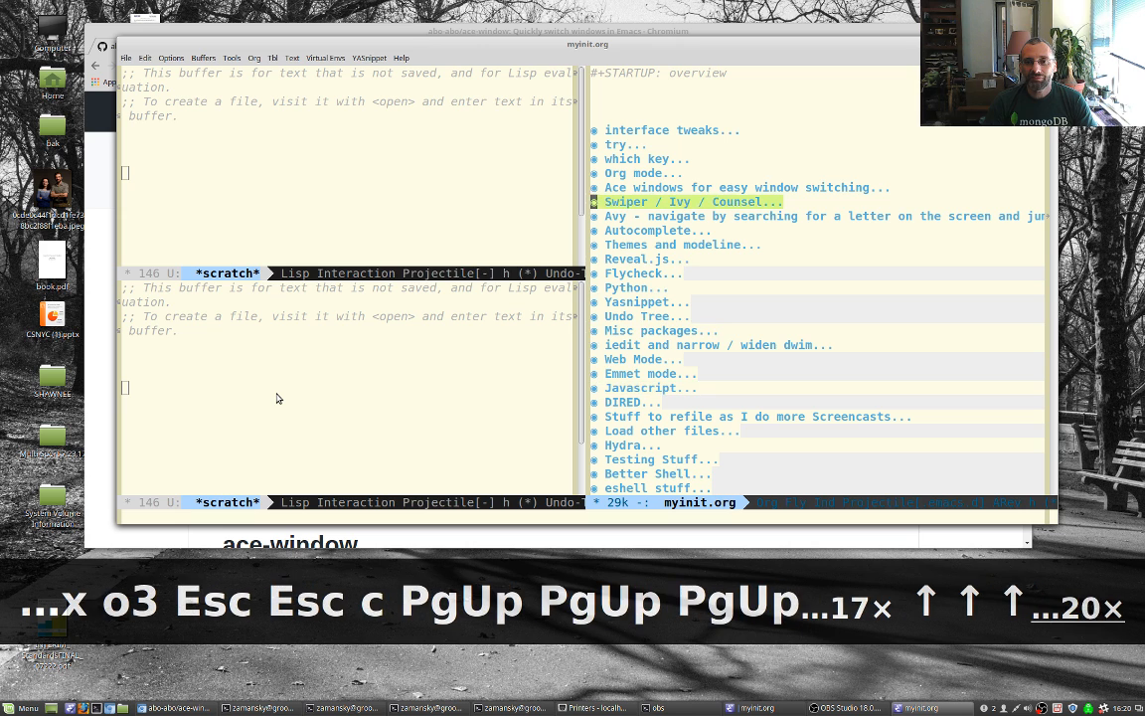
key("TAB")
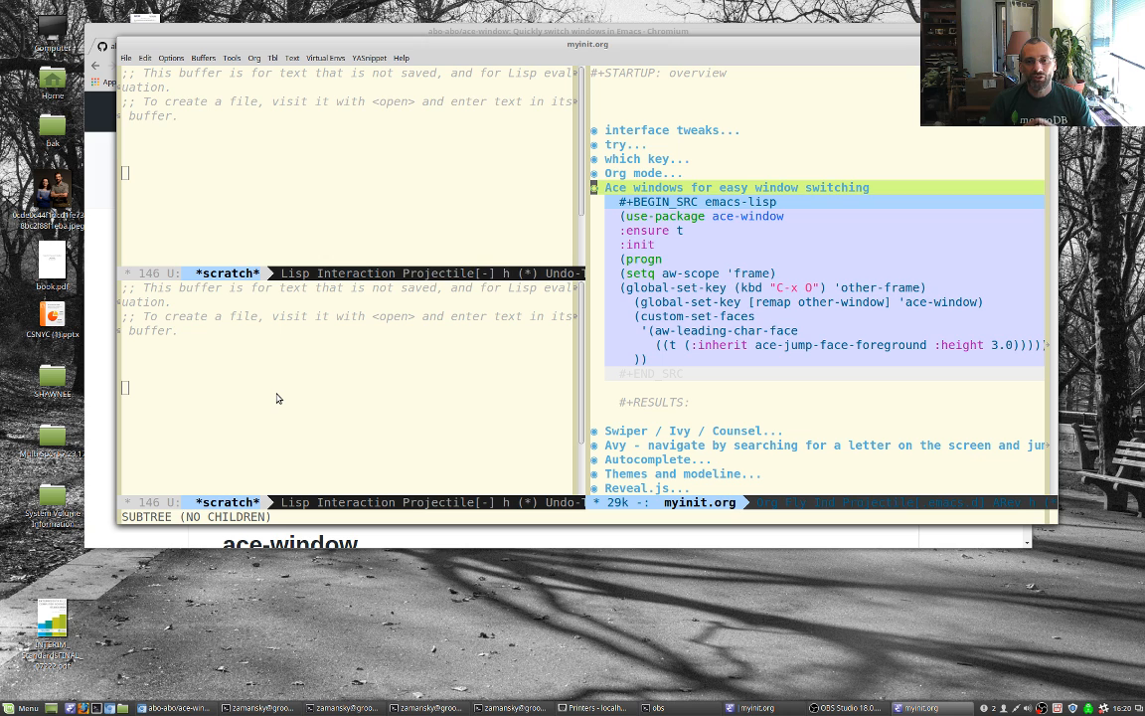
key("C-x 1")
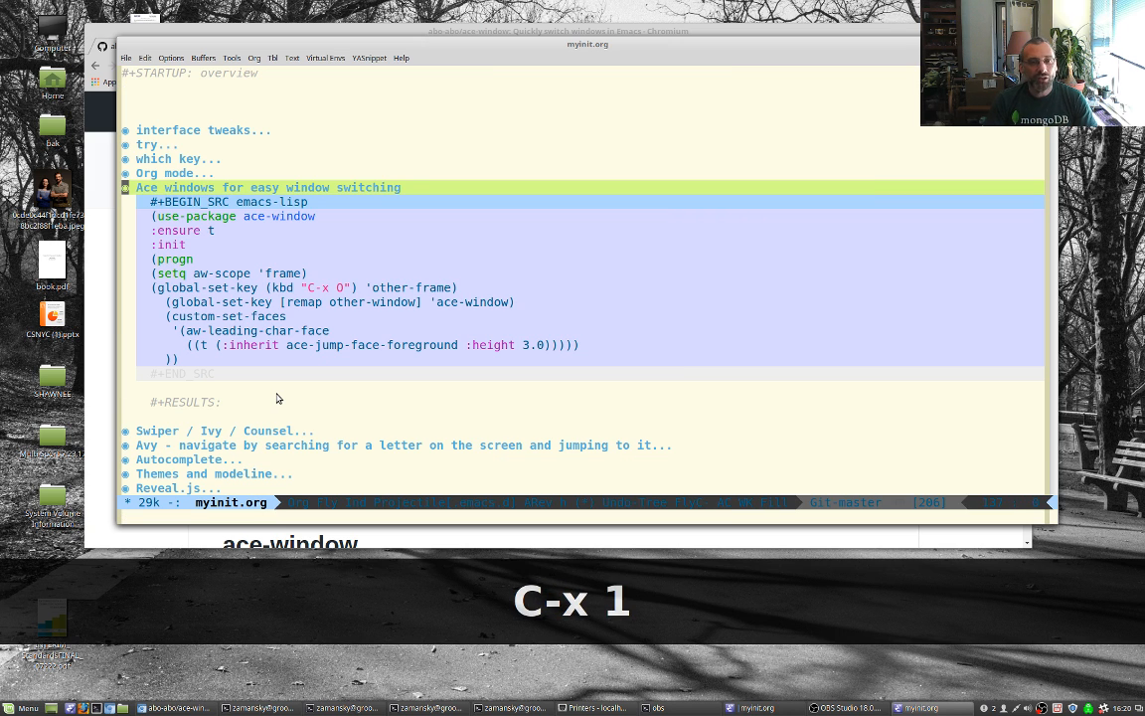
key("C-x 3")
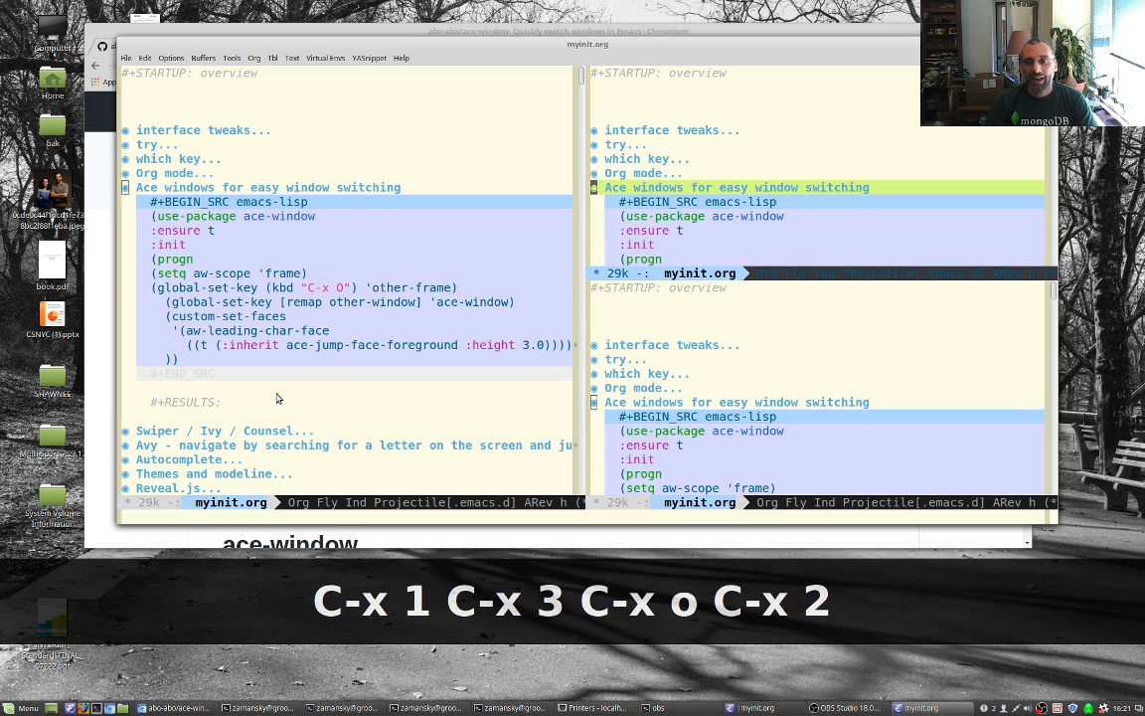
- Create buffers two and three in the right windows and return focus to the first
key("C-x b")
type("th")
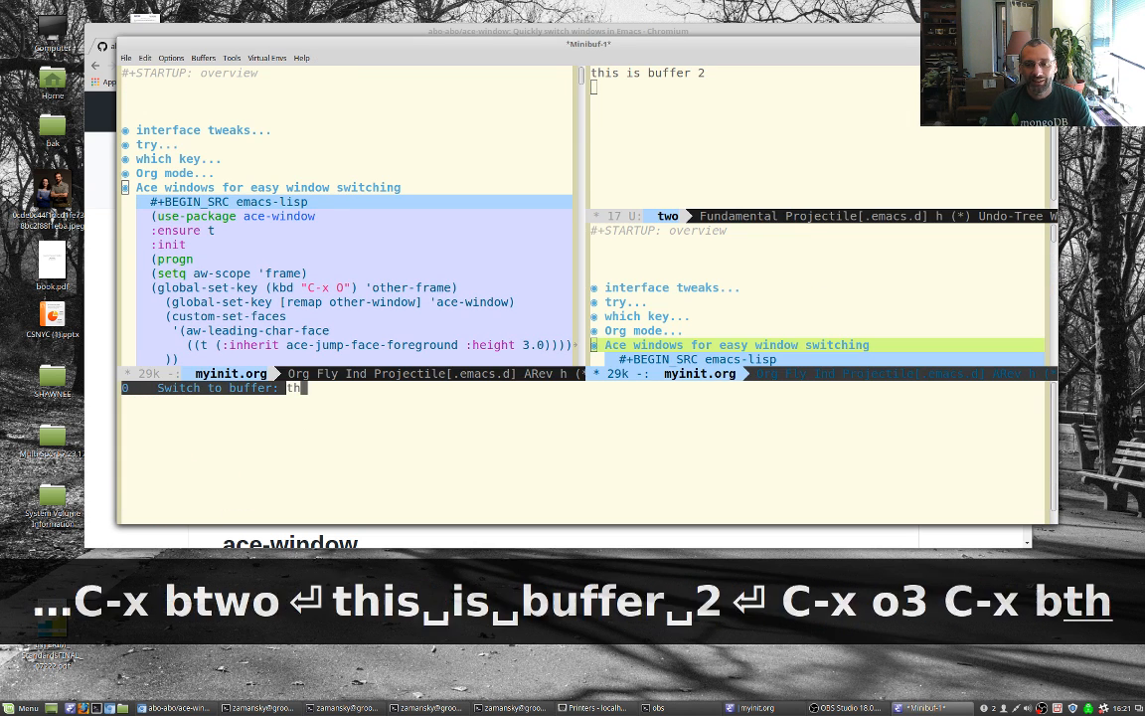
key("Return")
type("this is buffer three")
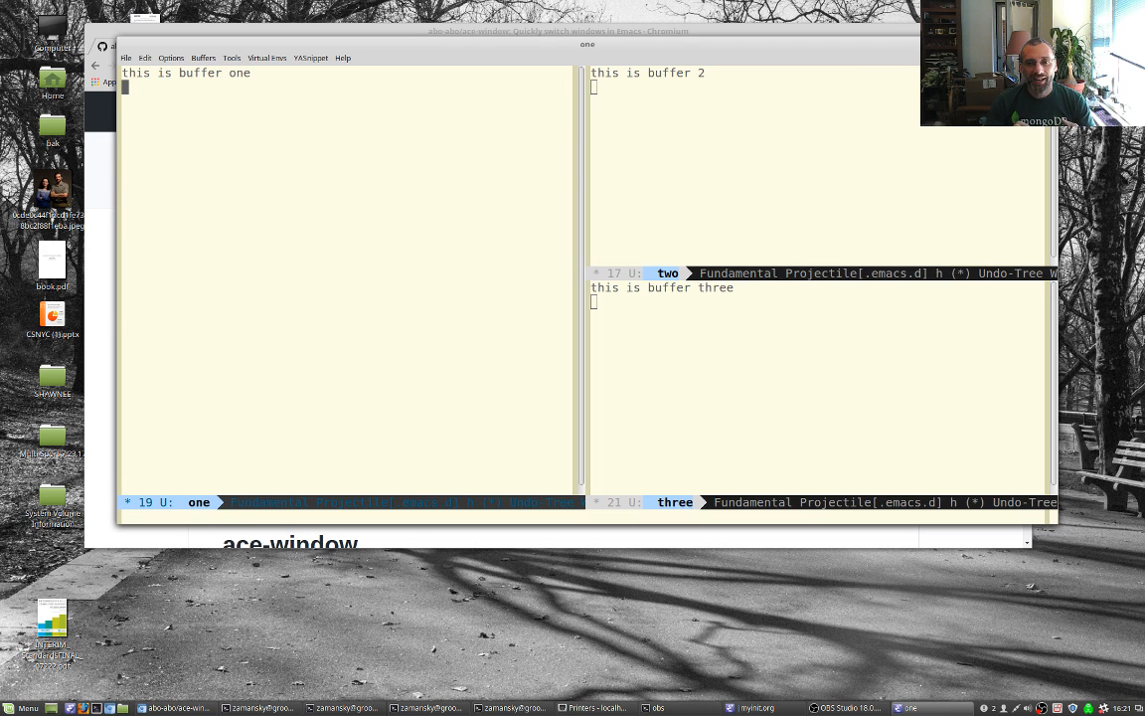
key("C-x o")
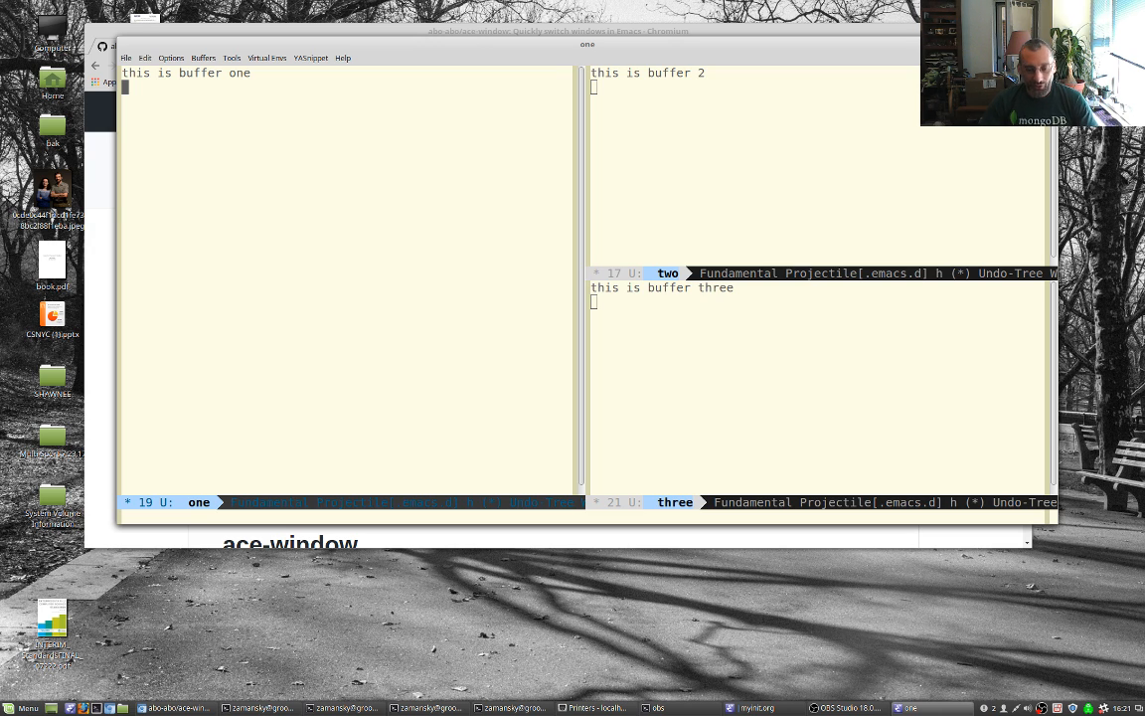
key("C-x b")
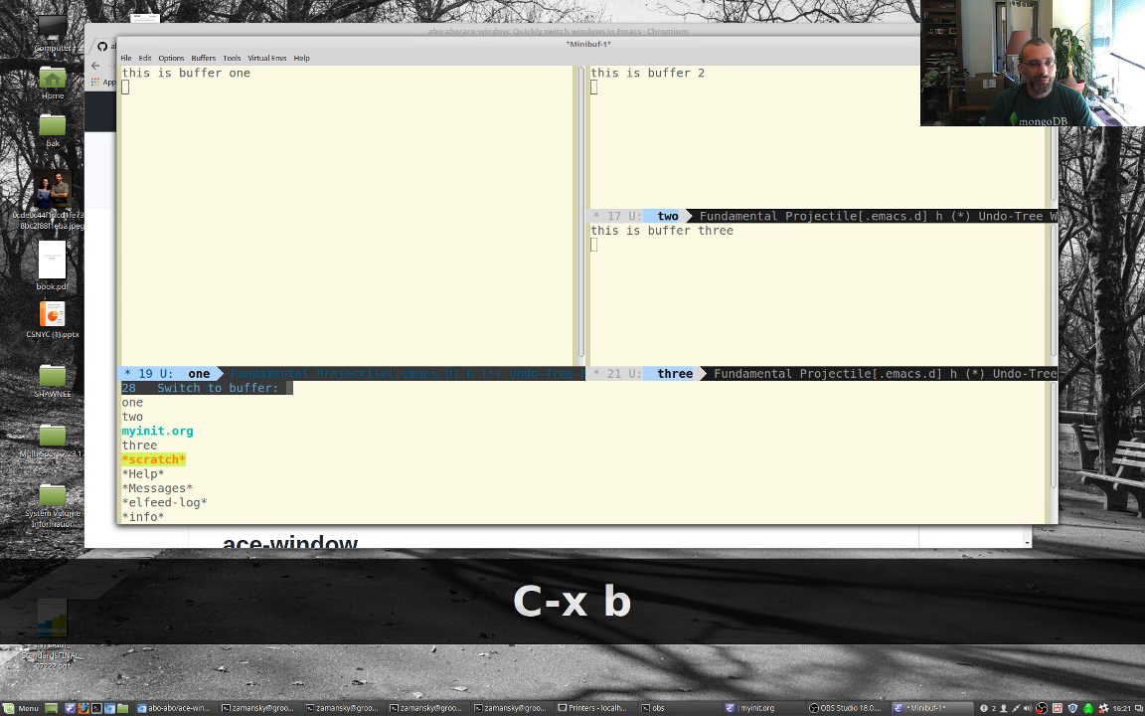
type("one")
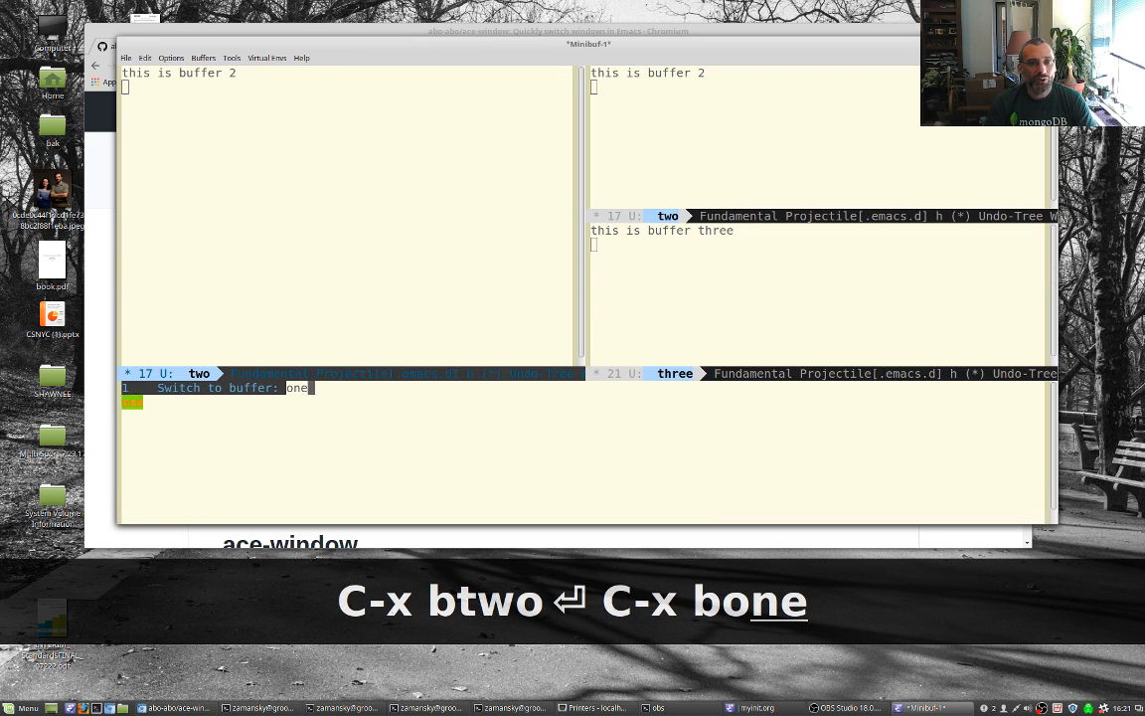
key("Return")
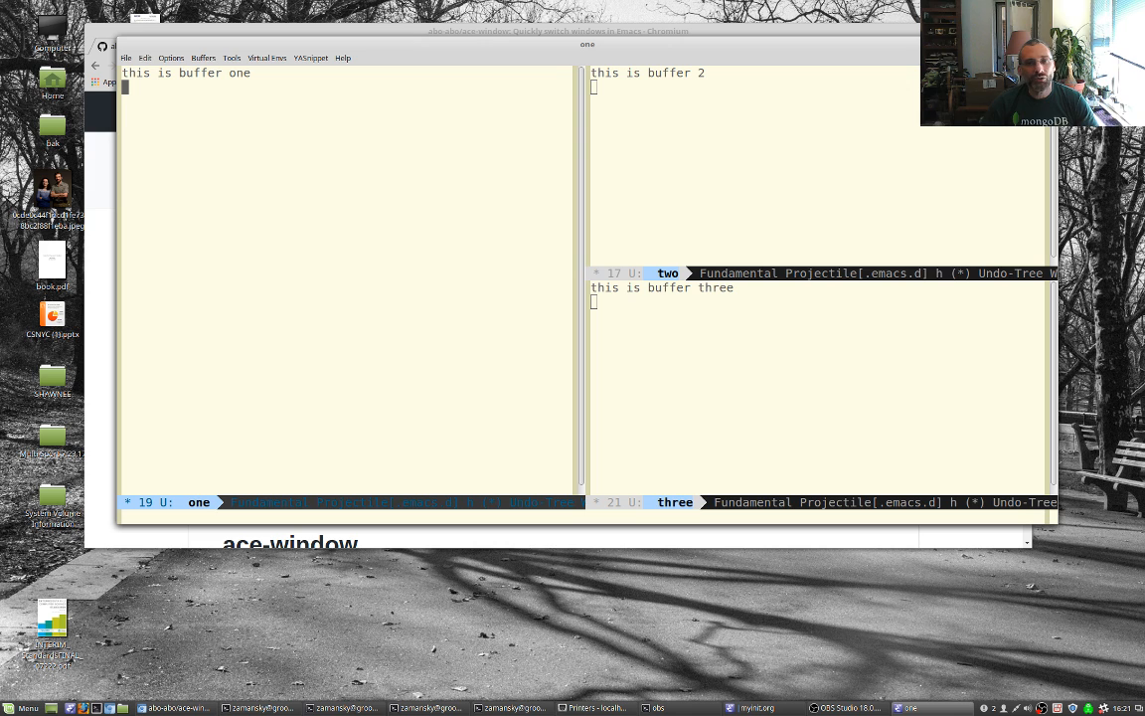
key("C-x C-b")
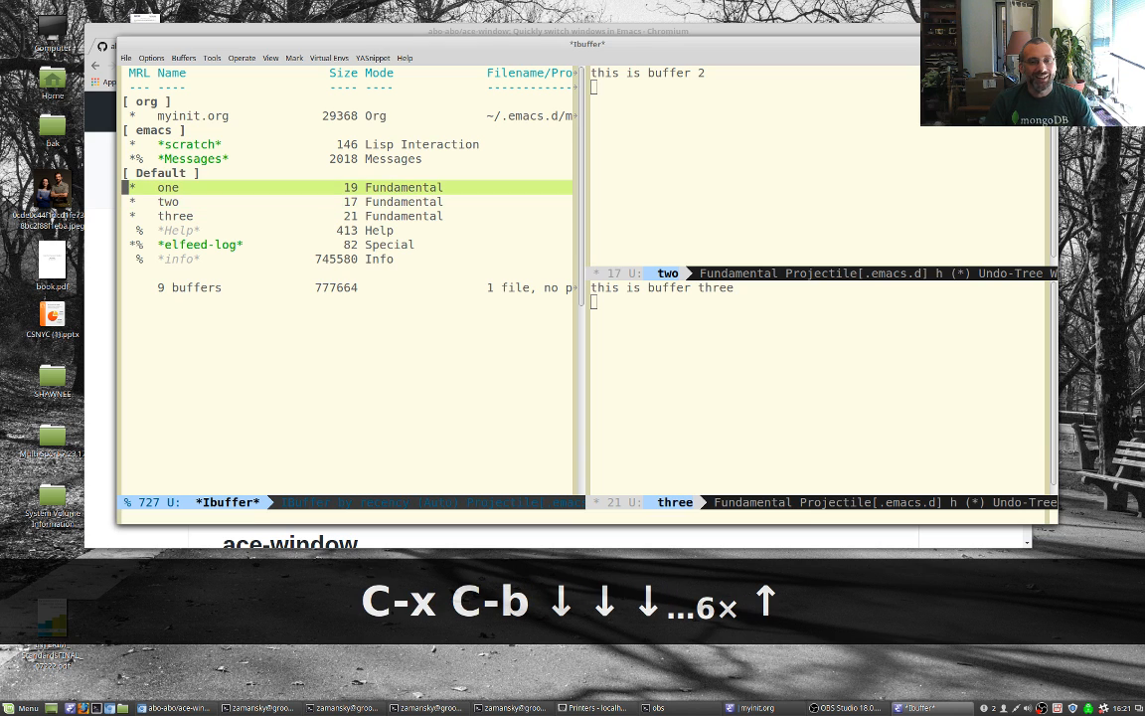
key("Return")
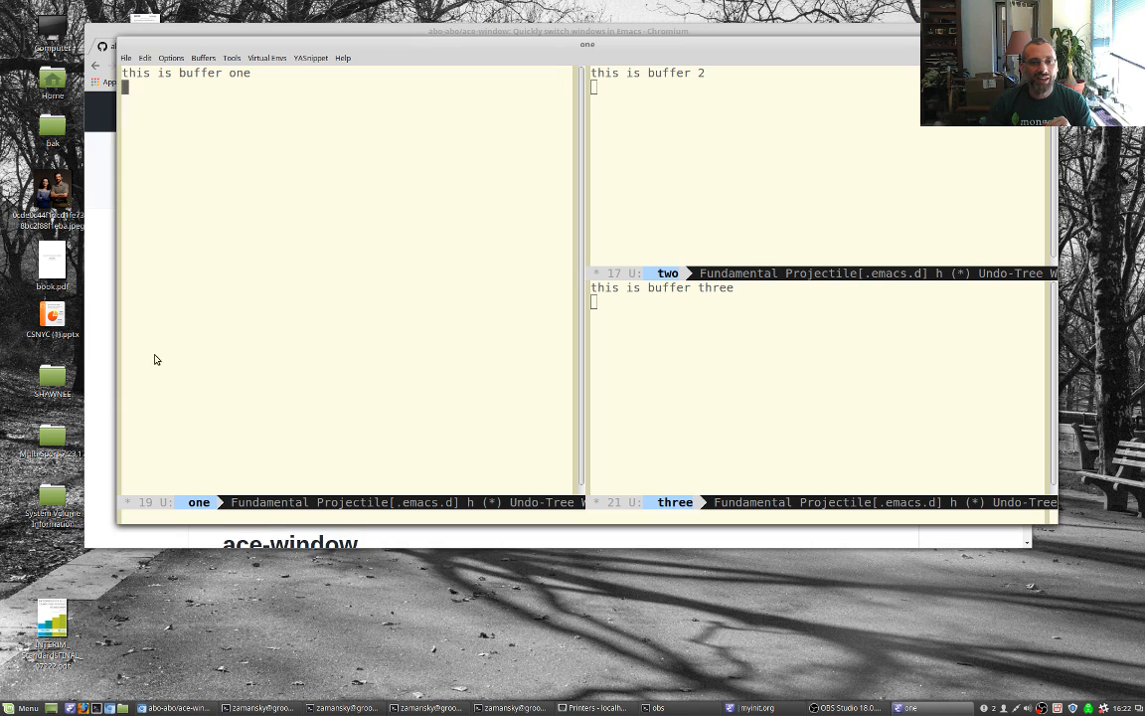
mouse_move(640, 139)
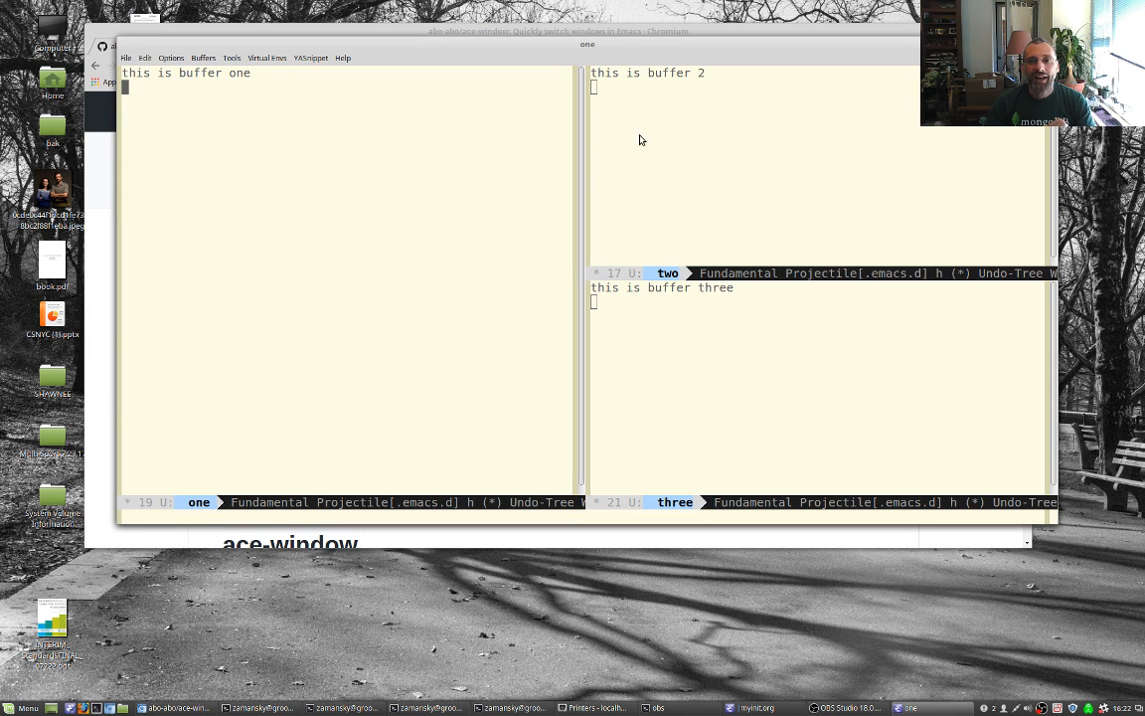
mouse_move(586, 187)
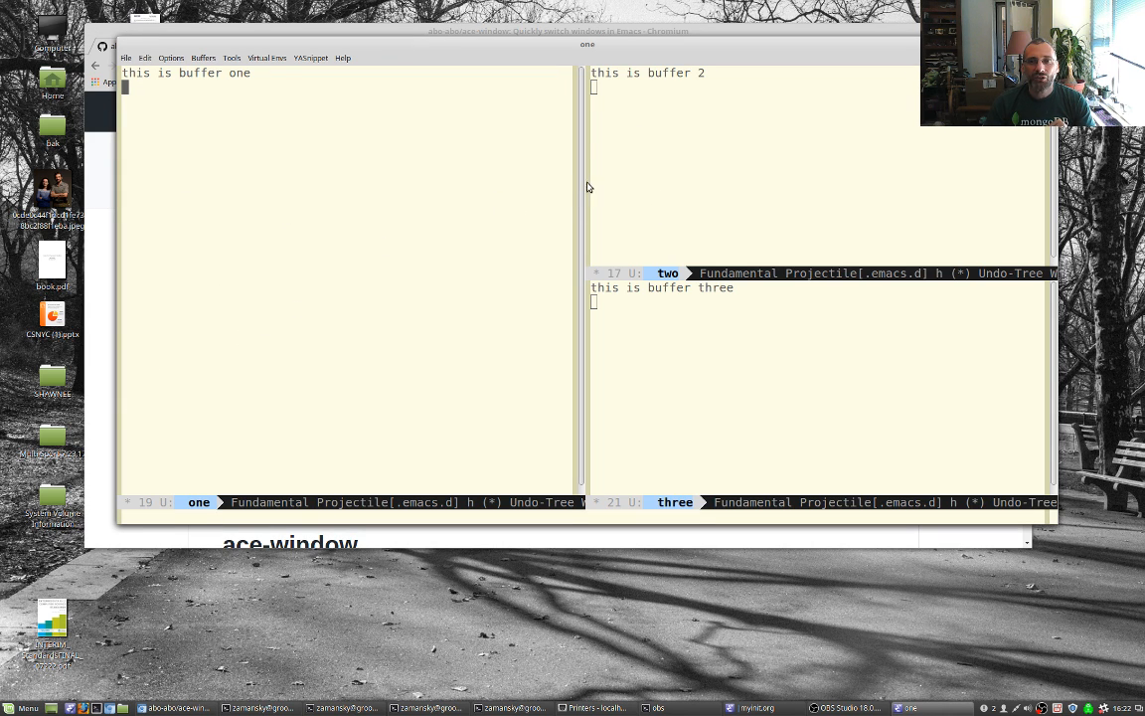
mouse_move(706, 123)
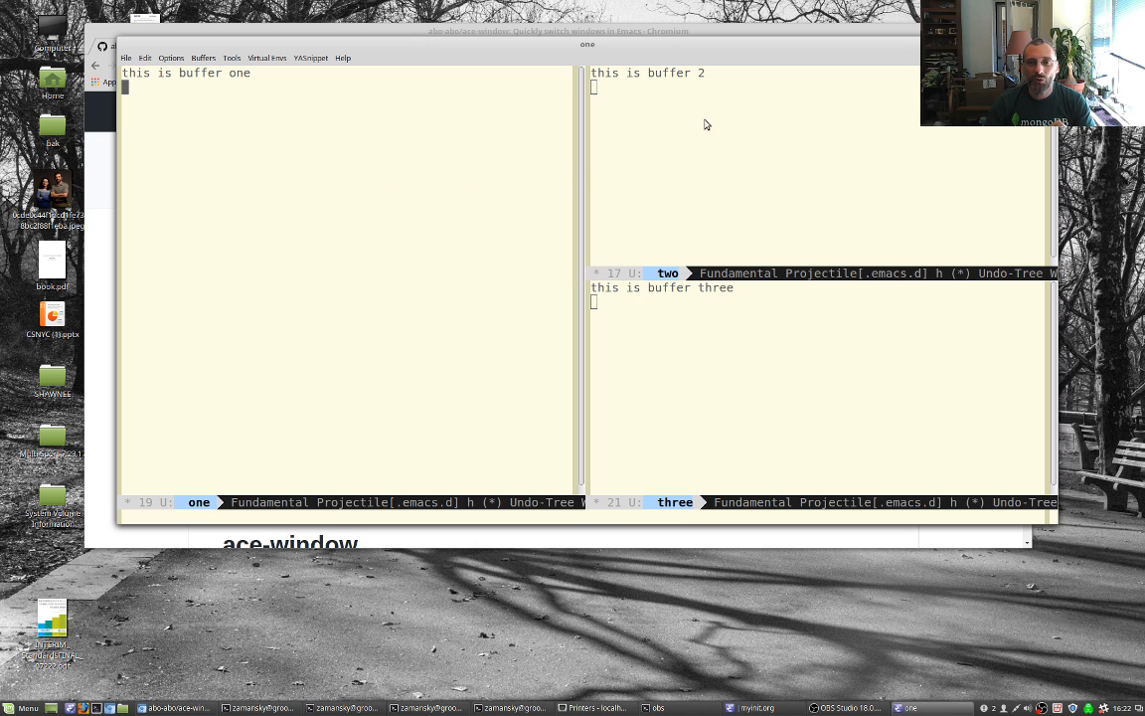
mouse_move(431, 231)
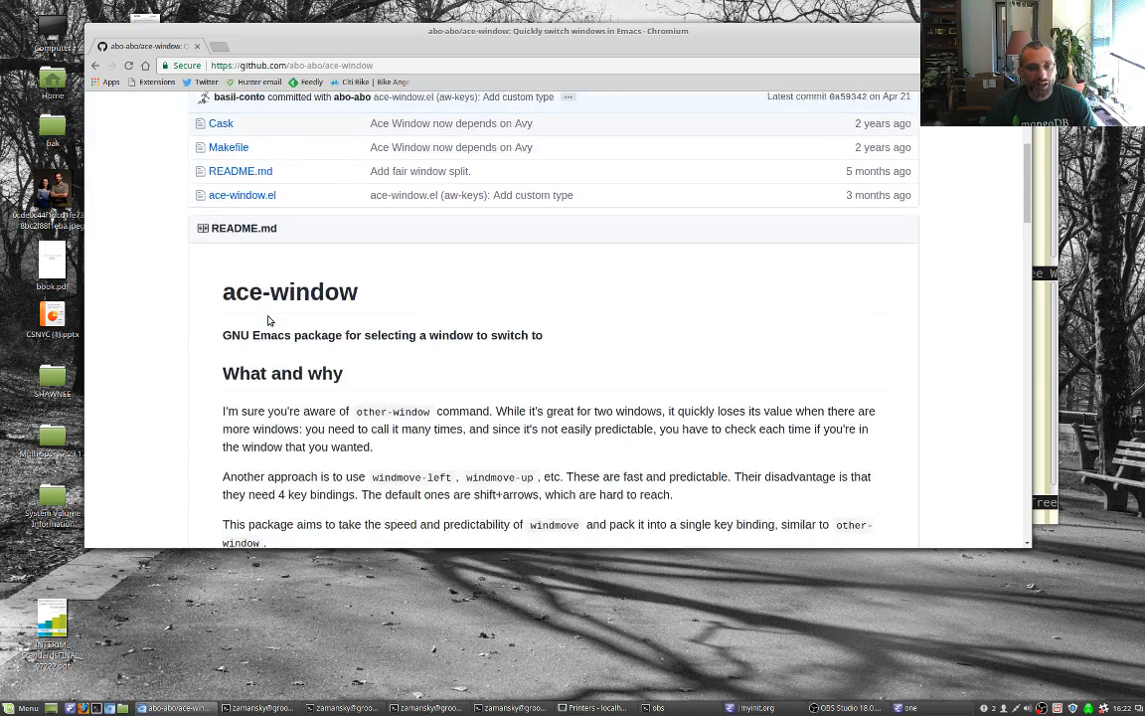
- Scroll the ace-window README down to the 'Change the action midway' key list
scroll("down", 3)
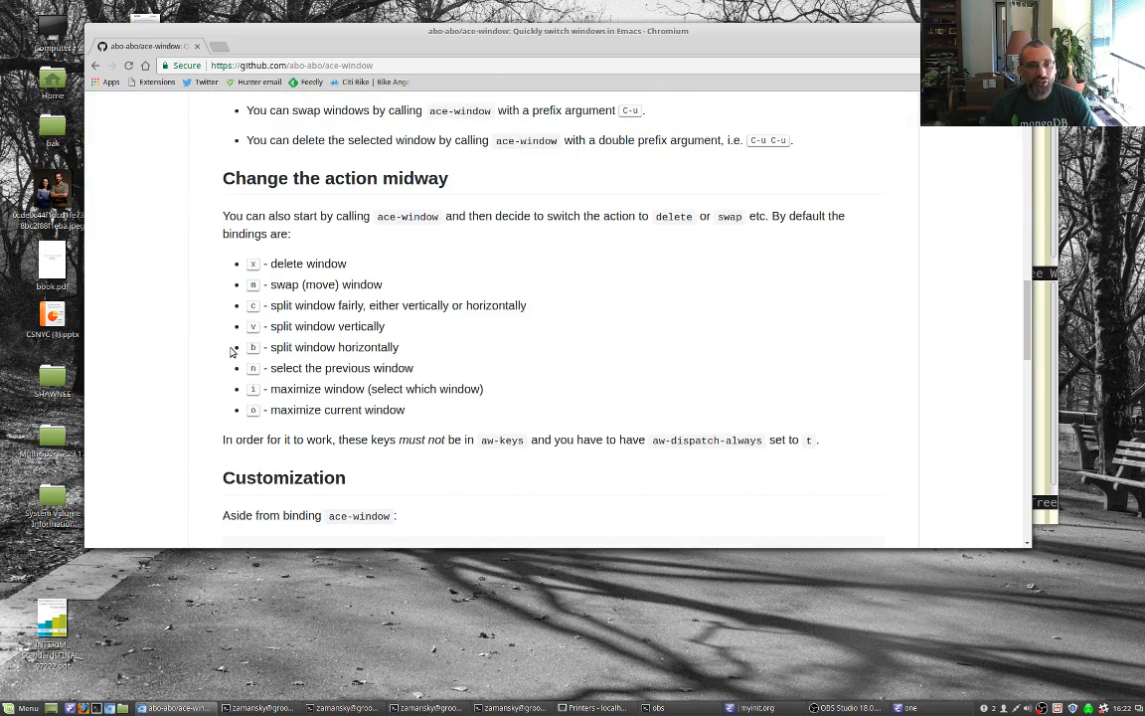
mouse_move(307, 288)
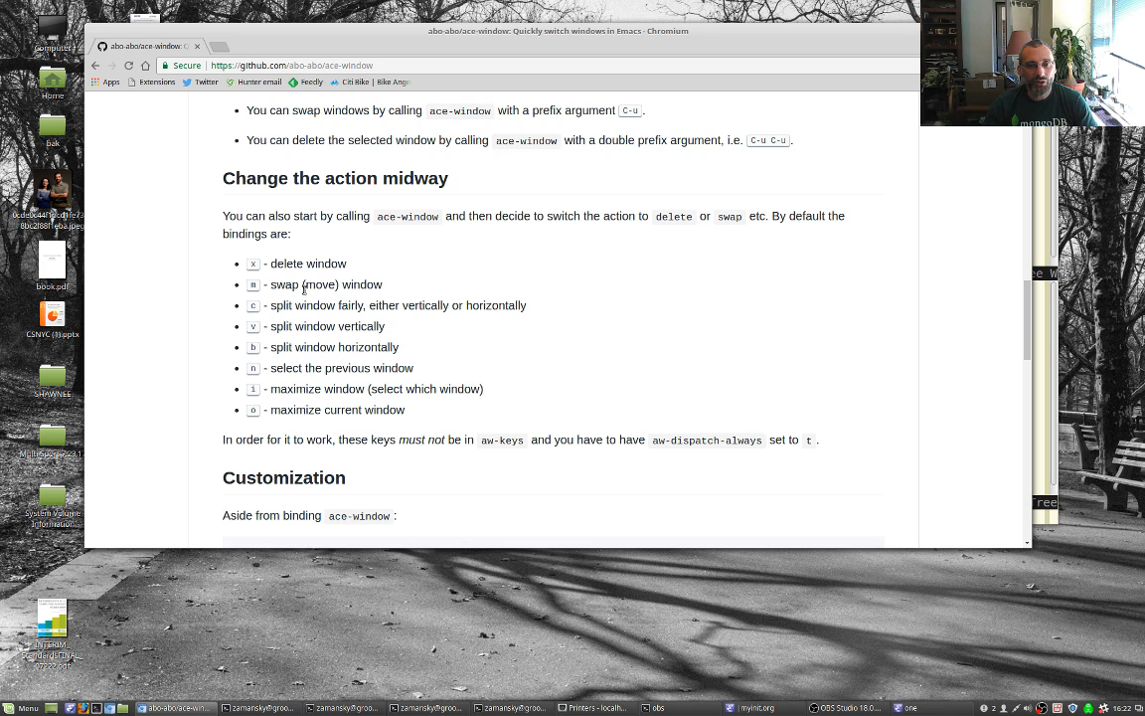
mouse_move(271, 362)
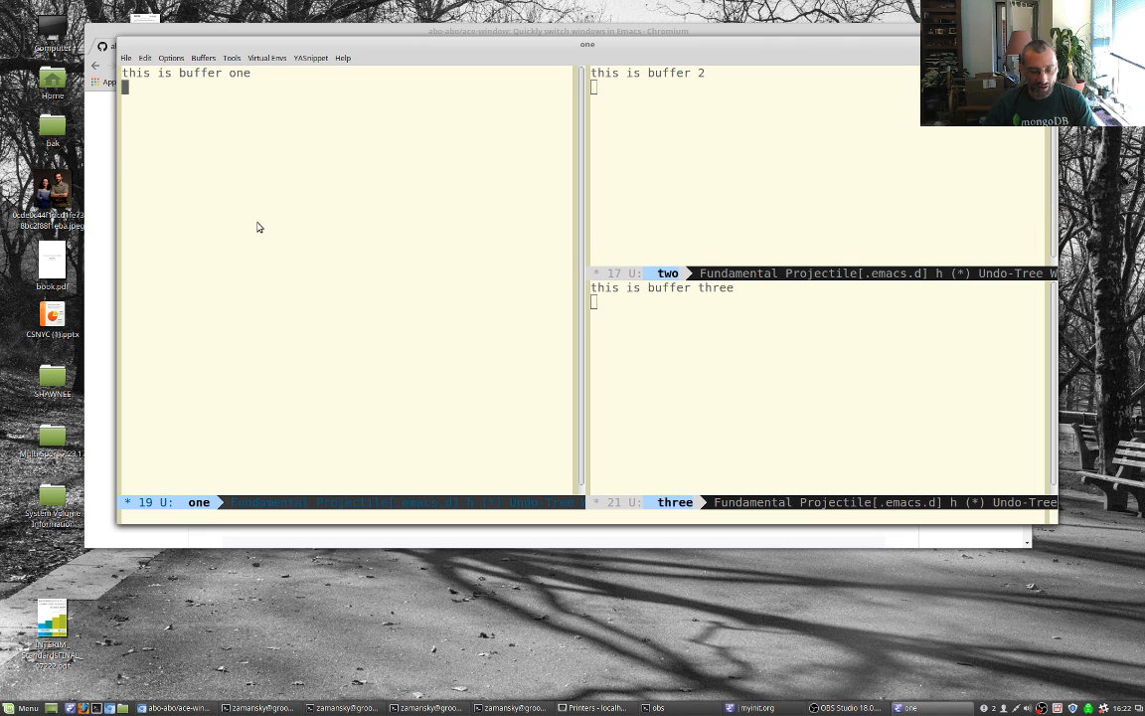
mouse_move(139, 218)
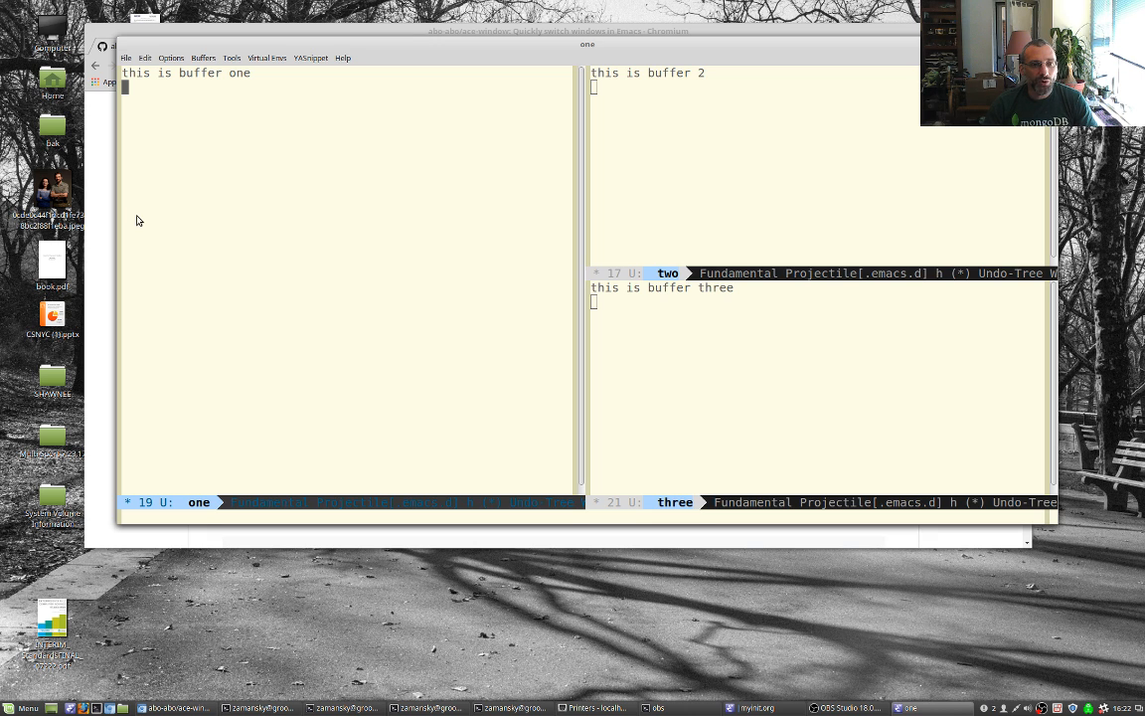
- Use ace-window's swap action to trade buffers one and two, then start a key lookup
key("C-x o")
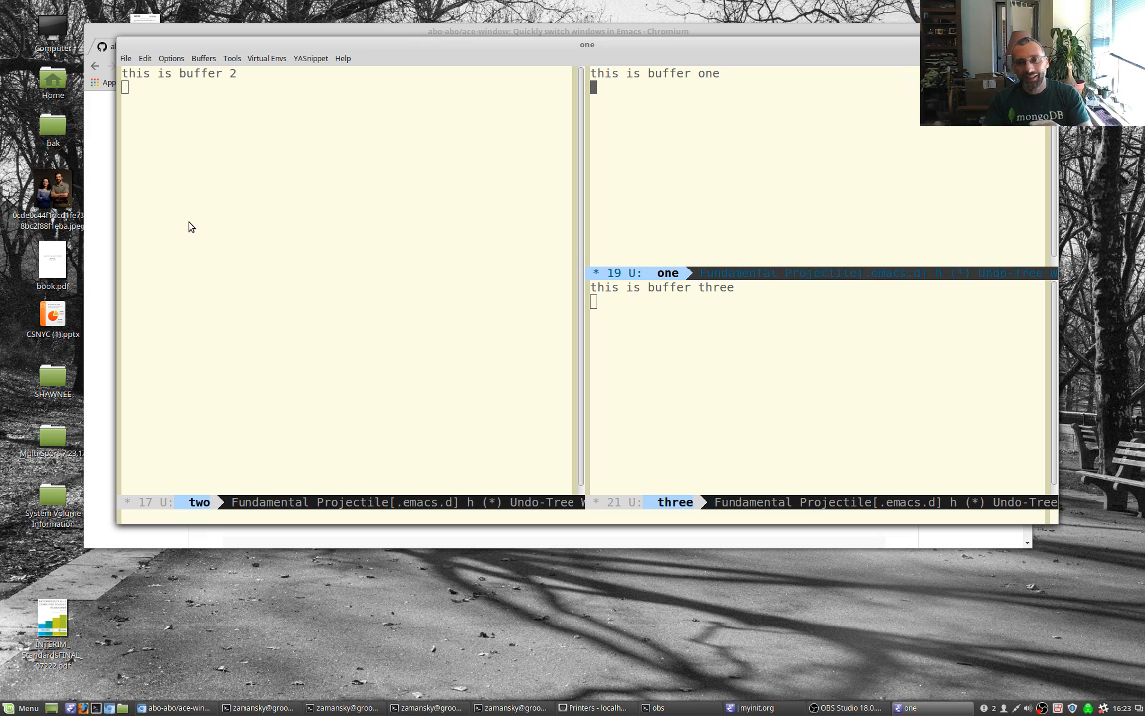
mouse_move(616, 141)
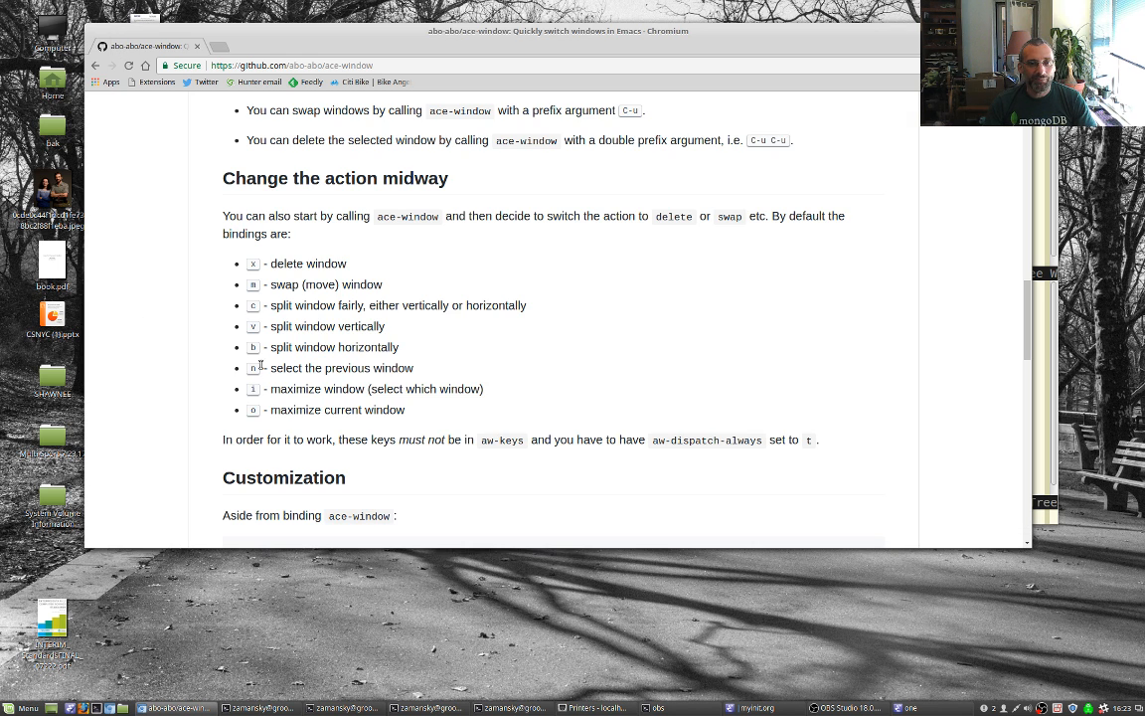
mouse_move(412, 354)
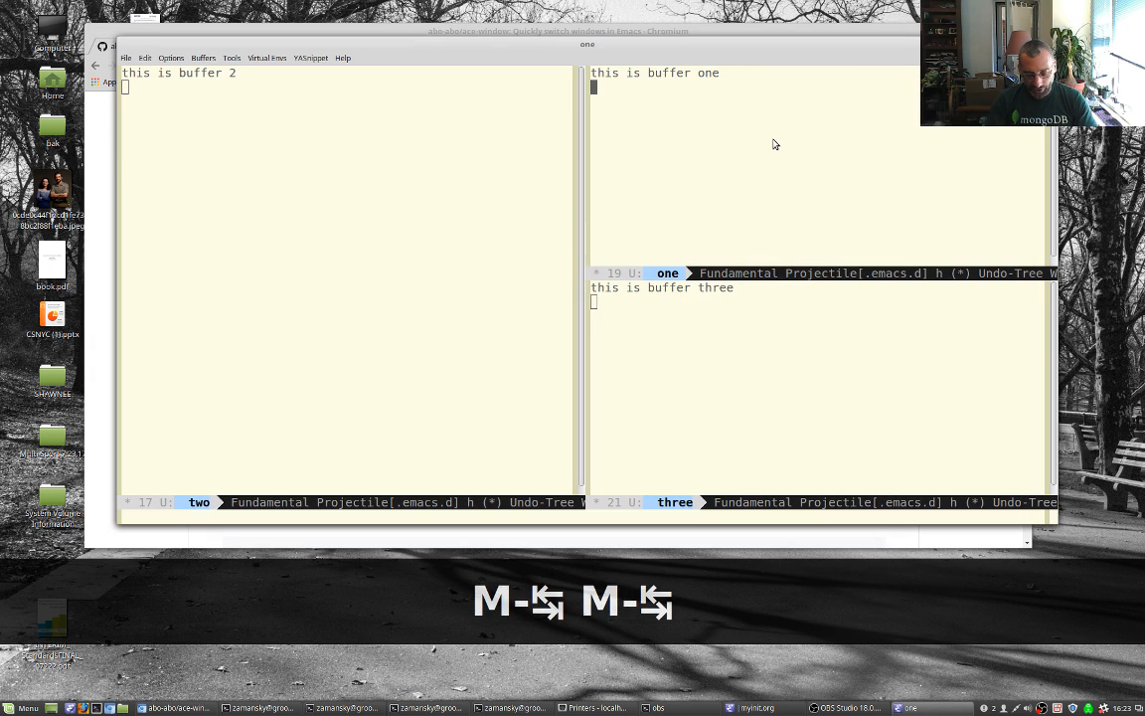
key("C-x o")
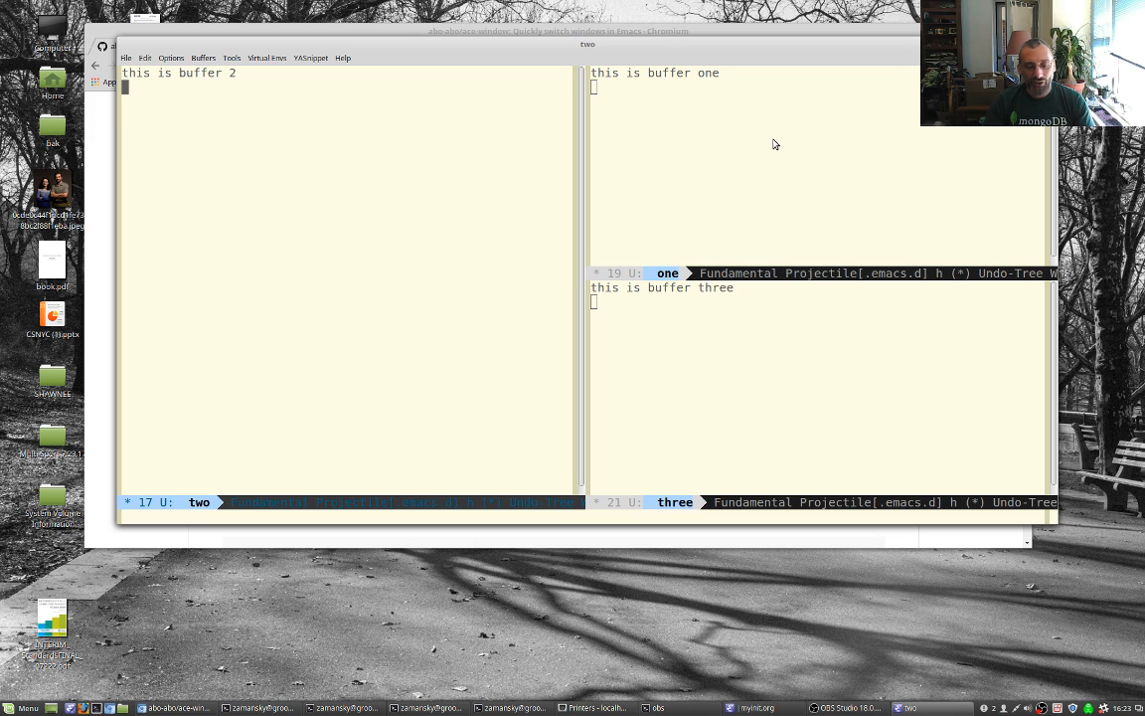
key("C-h")
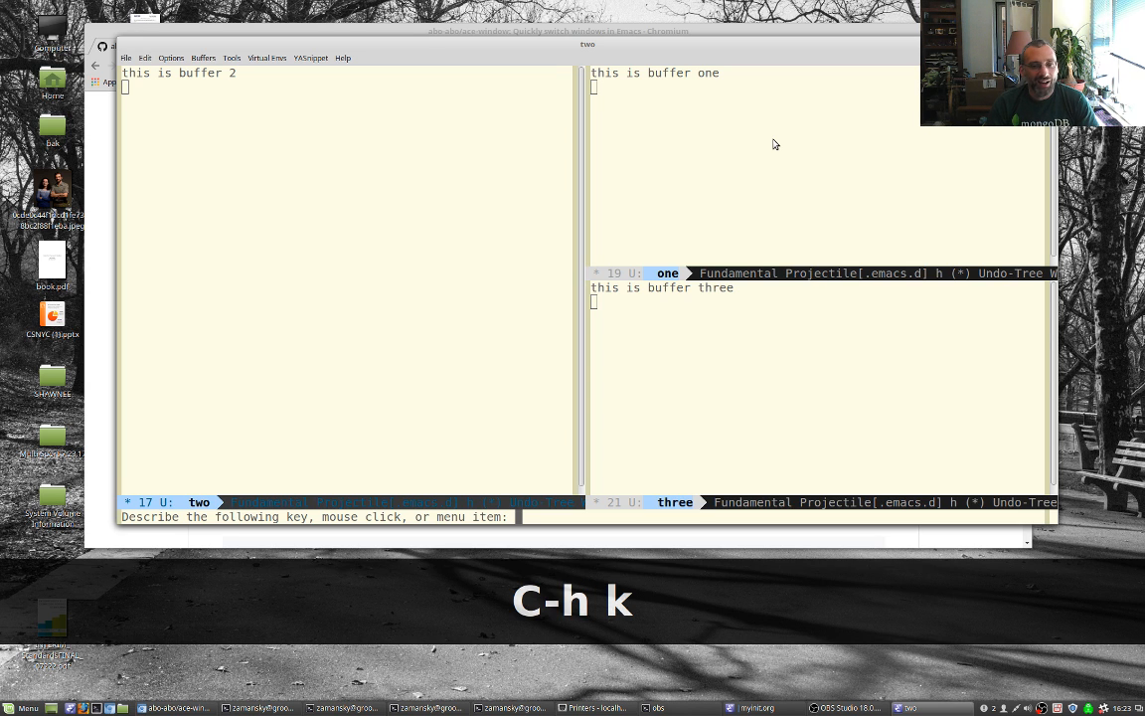
- Cancel the pending lookup and describe the command bound to C-x o (ace-window)
key("C-g")
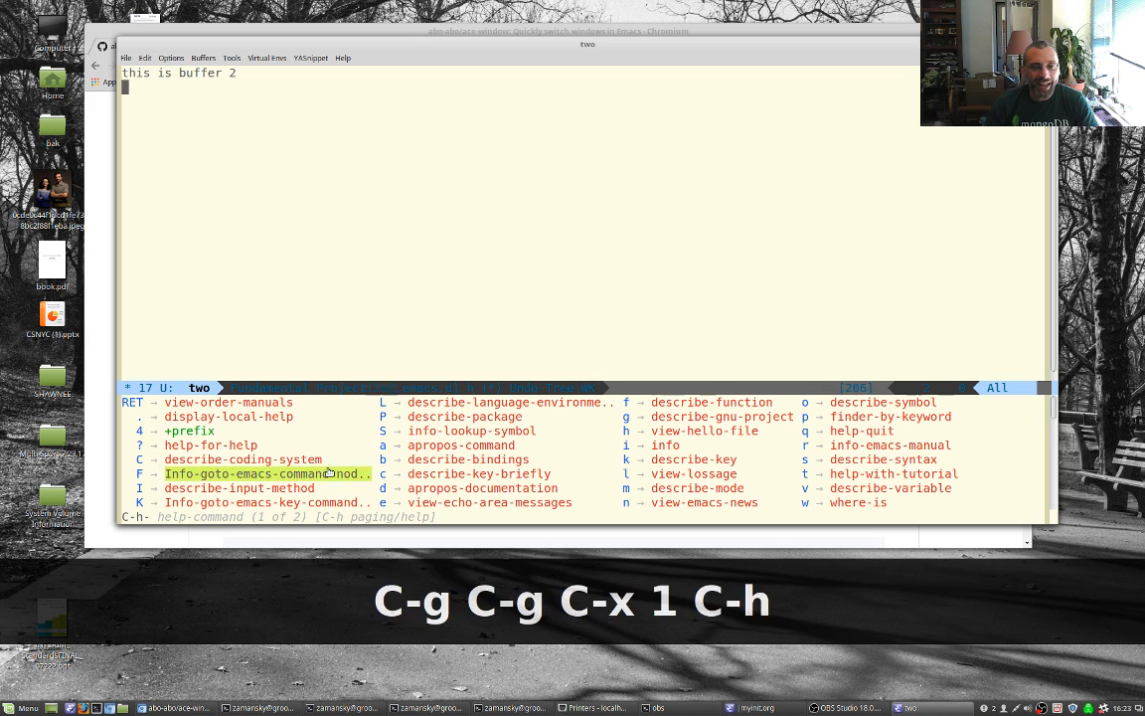
mouse_move(330, 165)
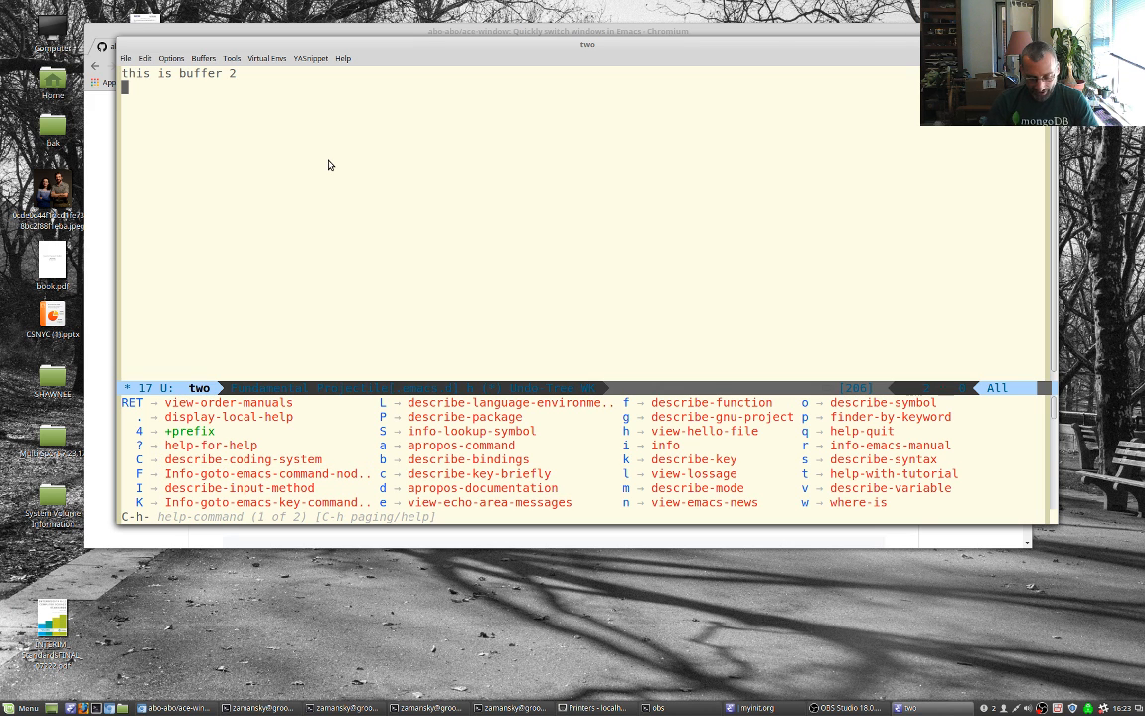
key("C-x o")
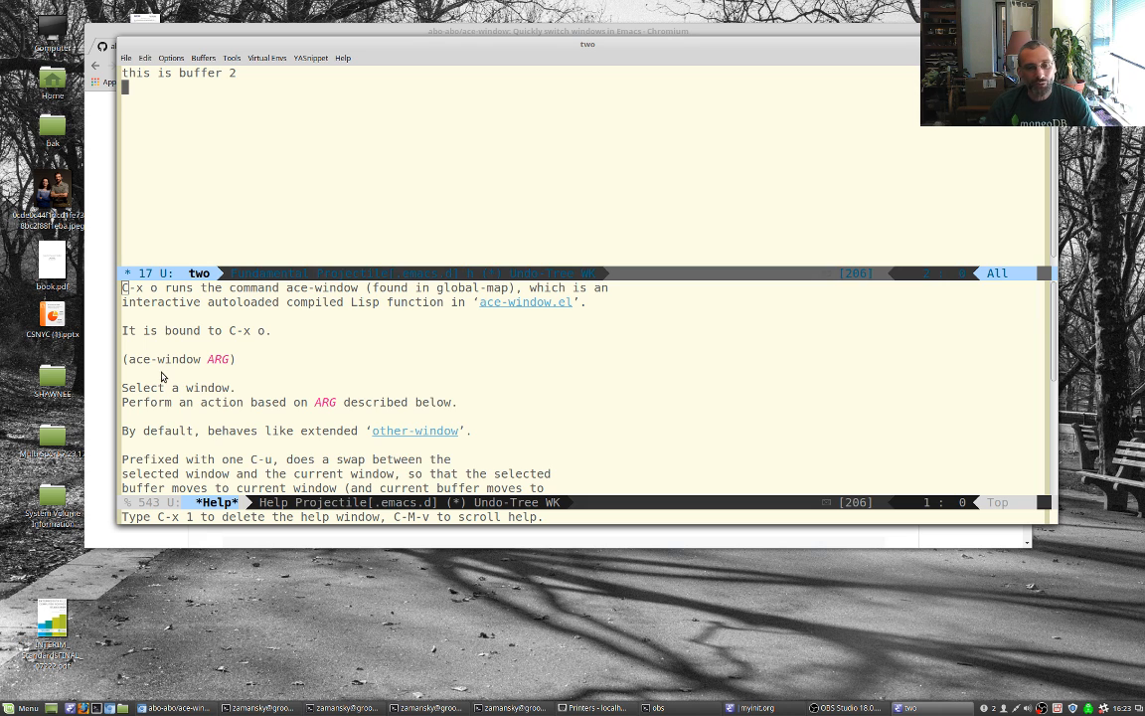
mouse_move(268, 215)
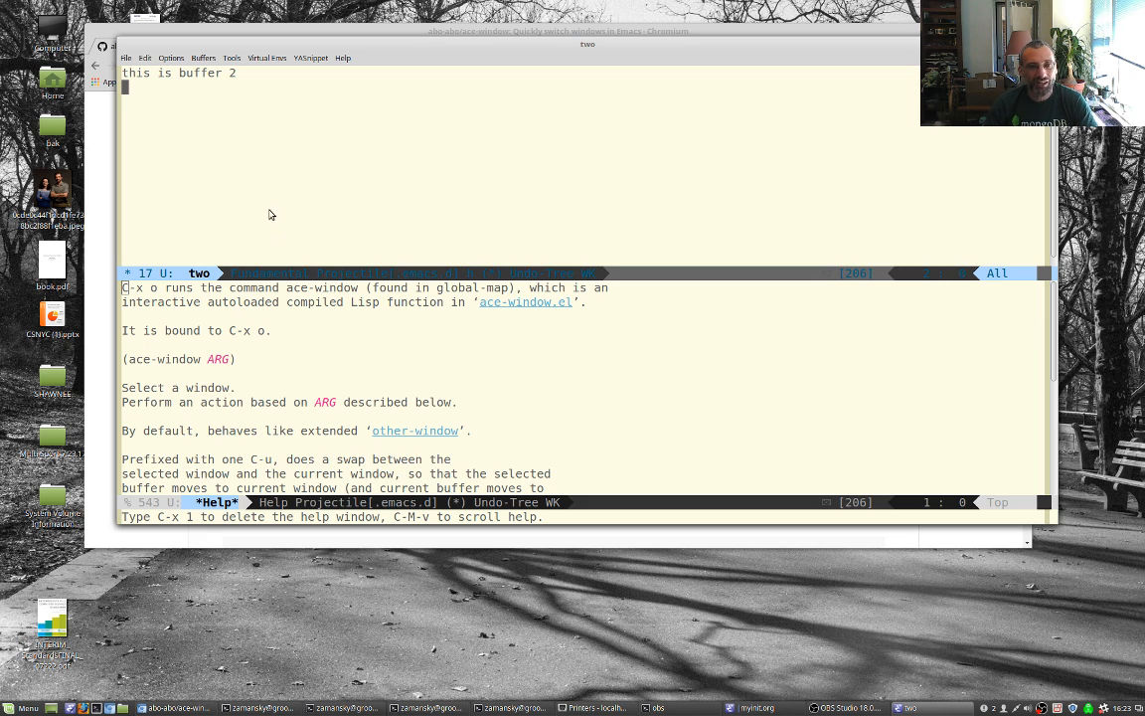
mouse_move(525, 302)
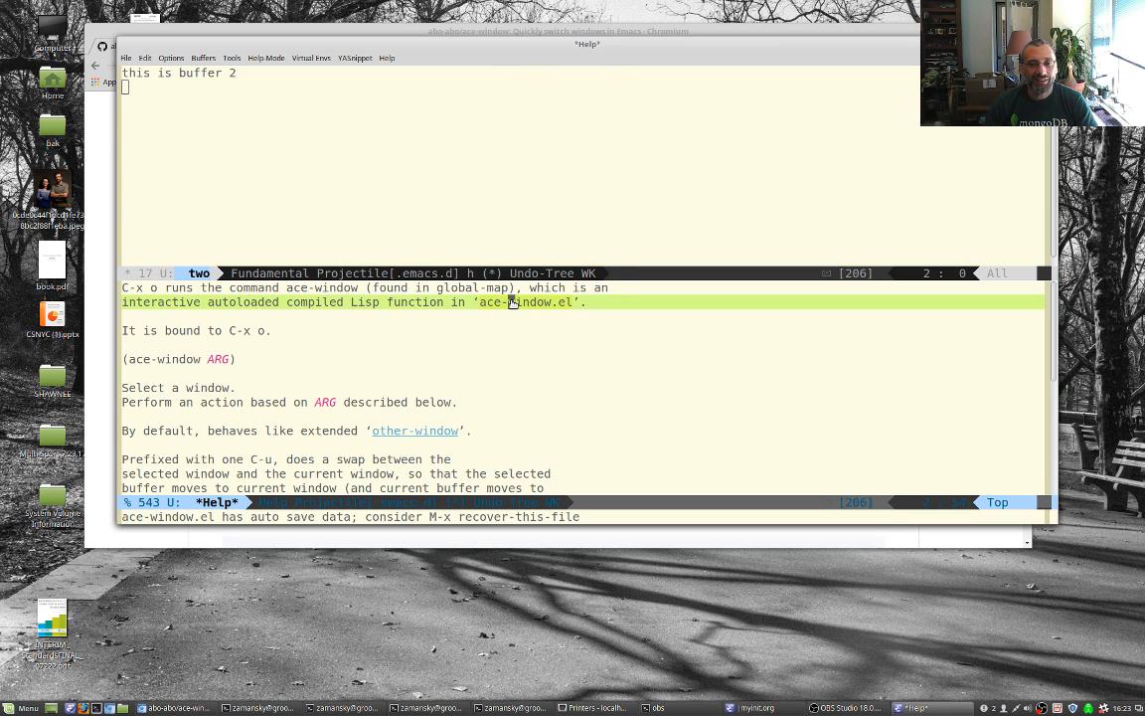
- Read ace-window.el's dispatch-action list full-frame, then re-split for the test buffers
left_click(541, 303)
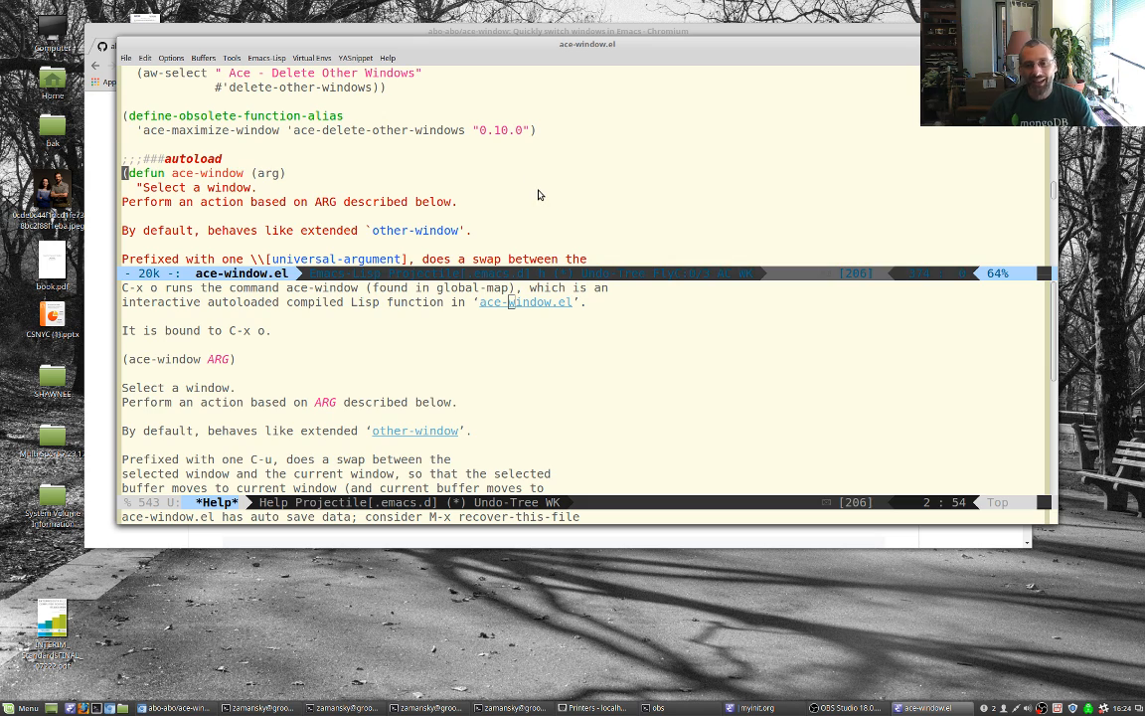
key("C-x 1")
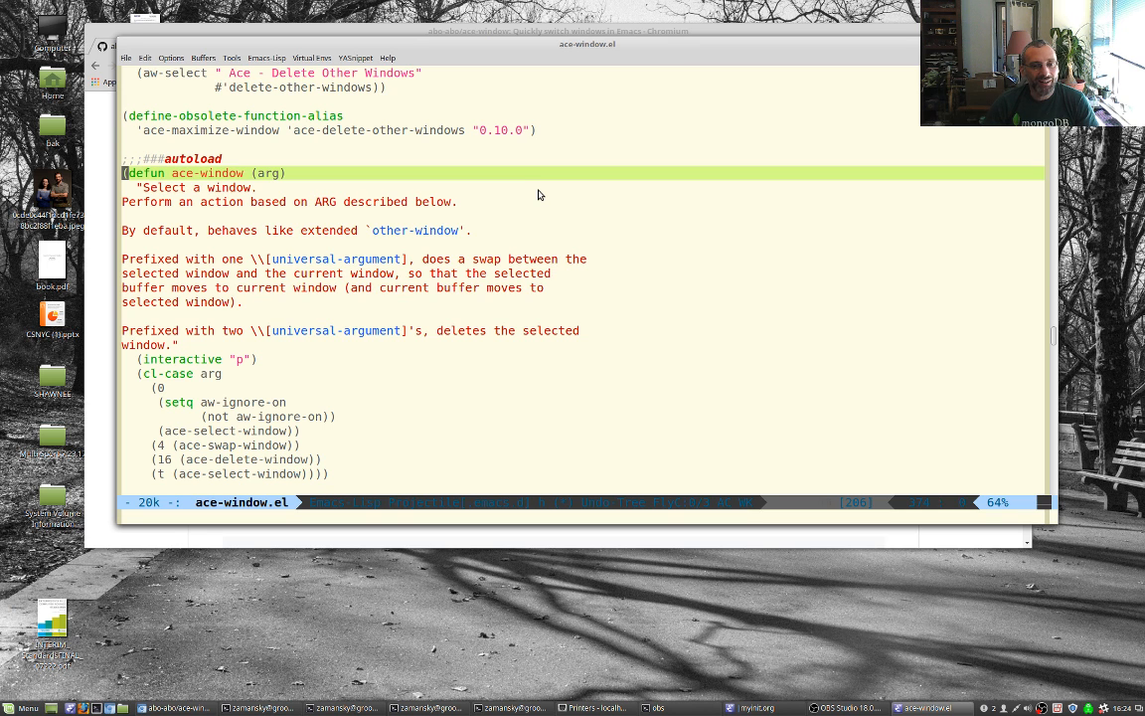
scroll("down", 3)
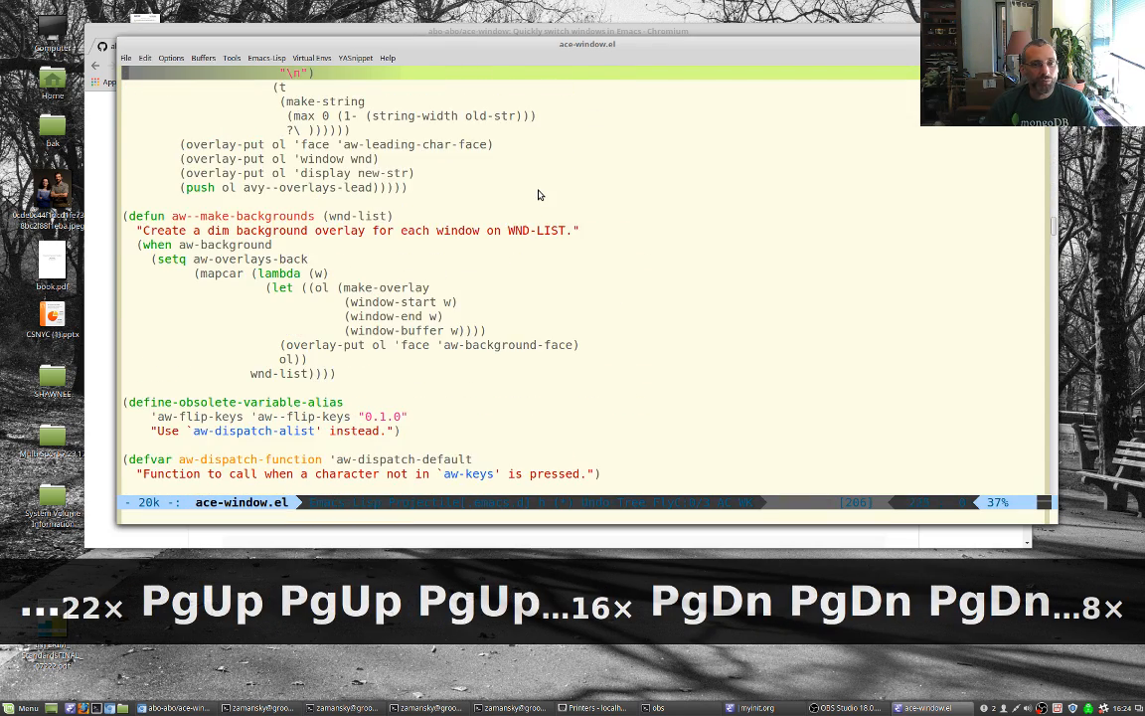
scroll("down", 3)
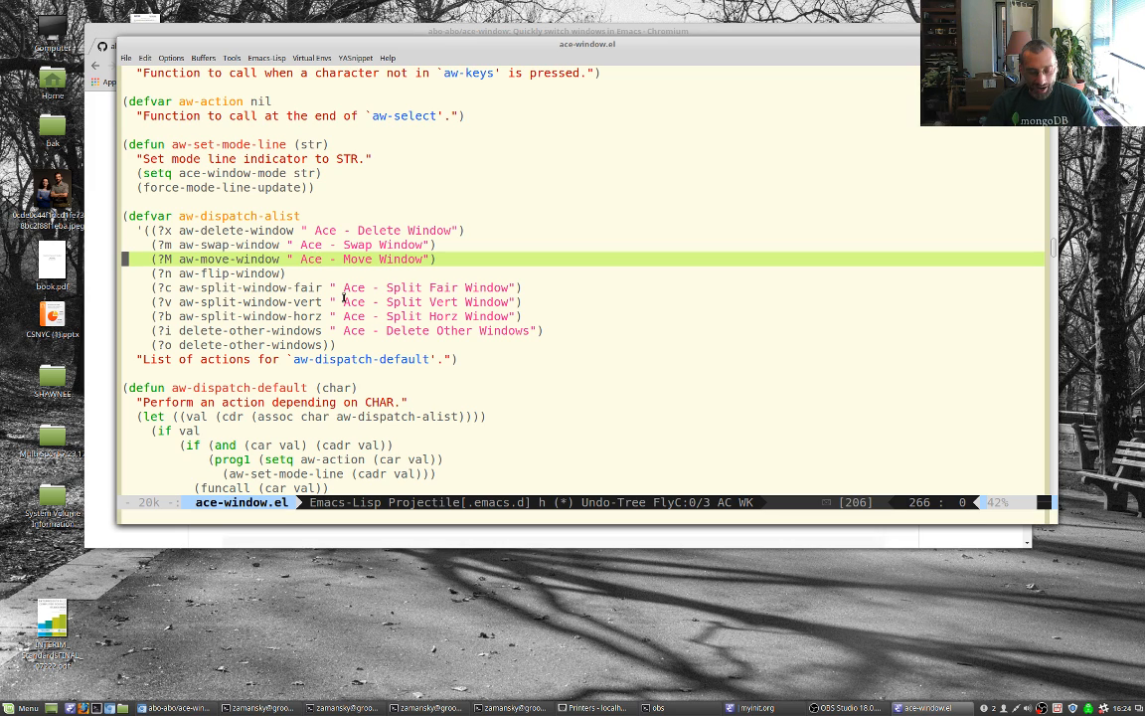
key("C-x 3")
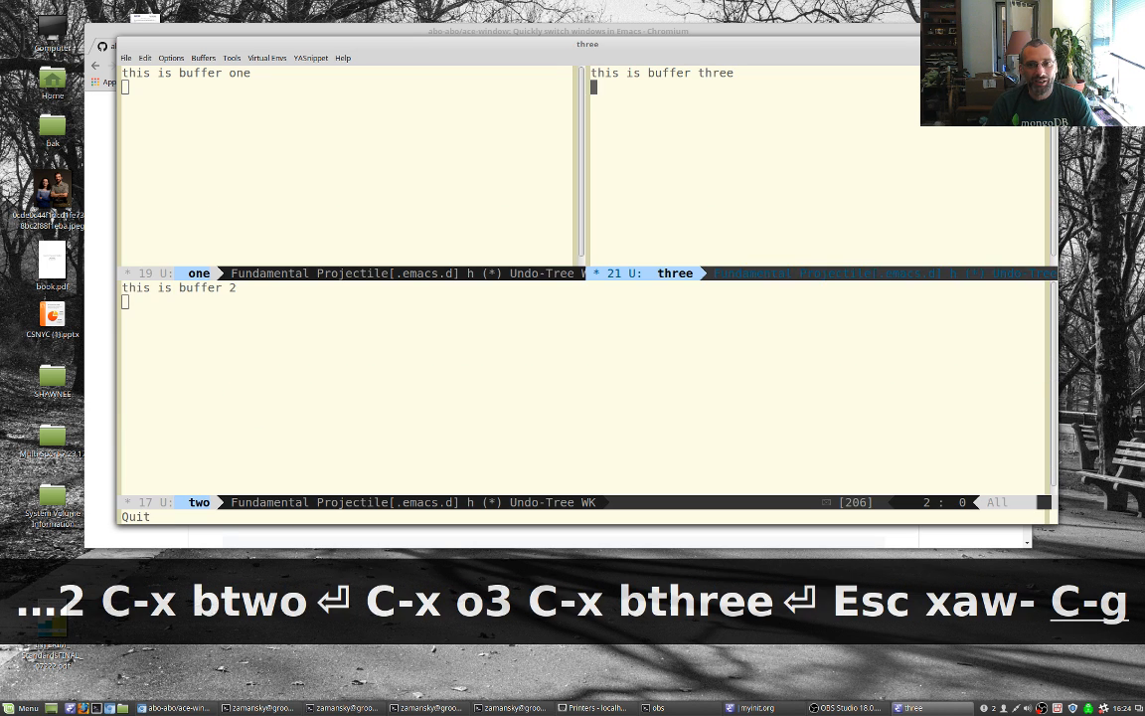
- Collapse to a single window showing buffer one
key("C-x 1")
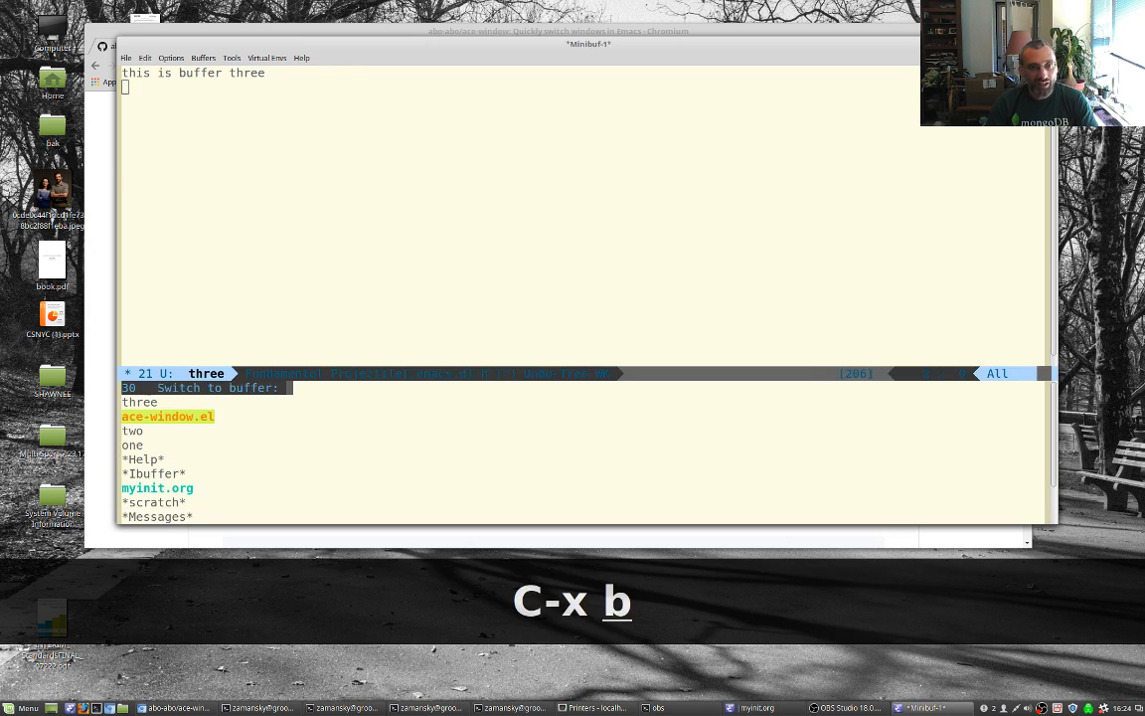
key("Return")
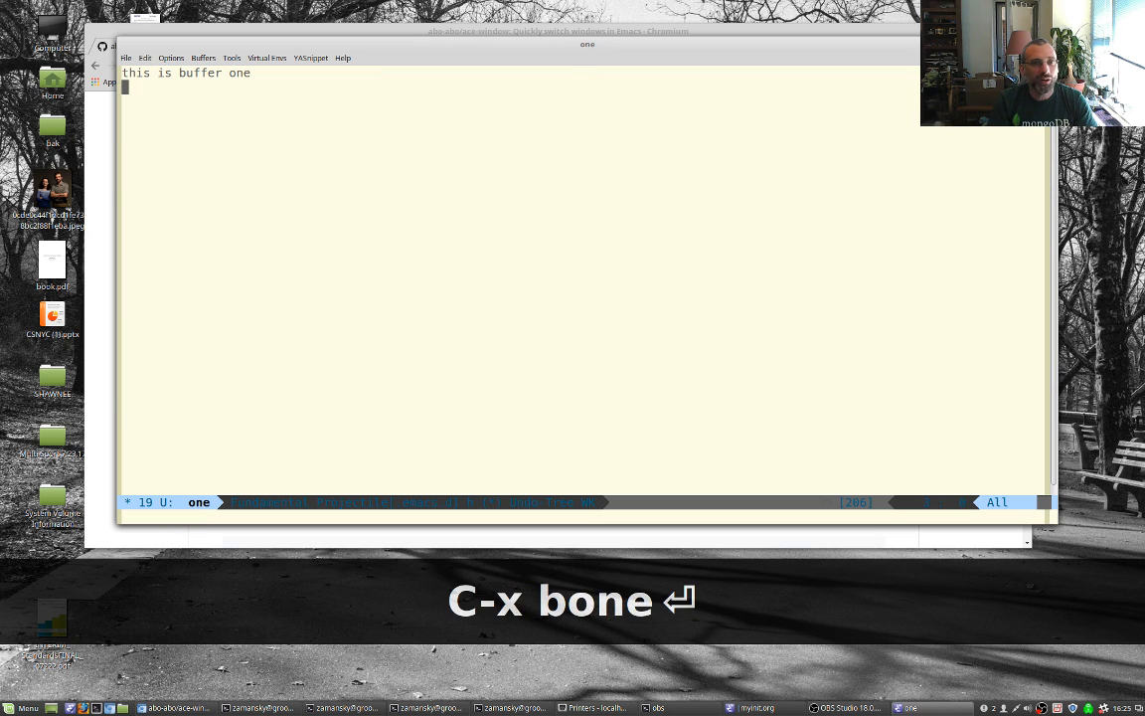
type("(+ 2 3=")
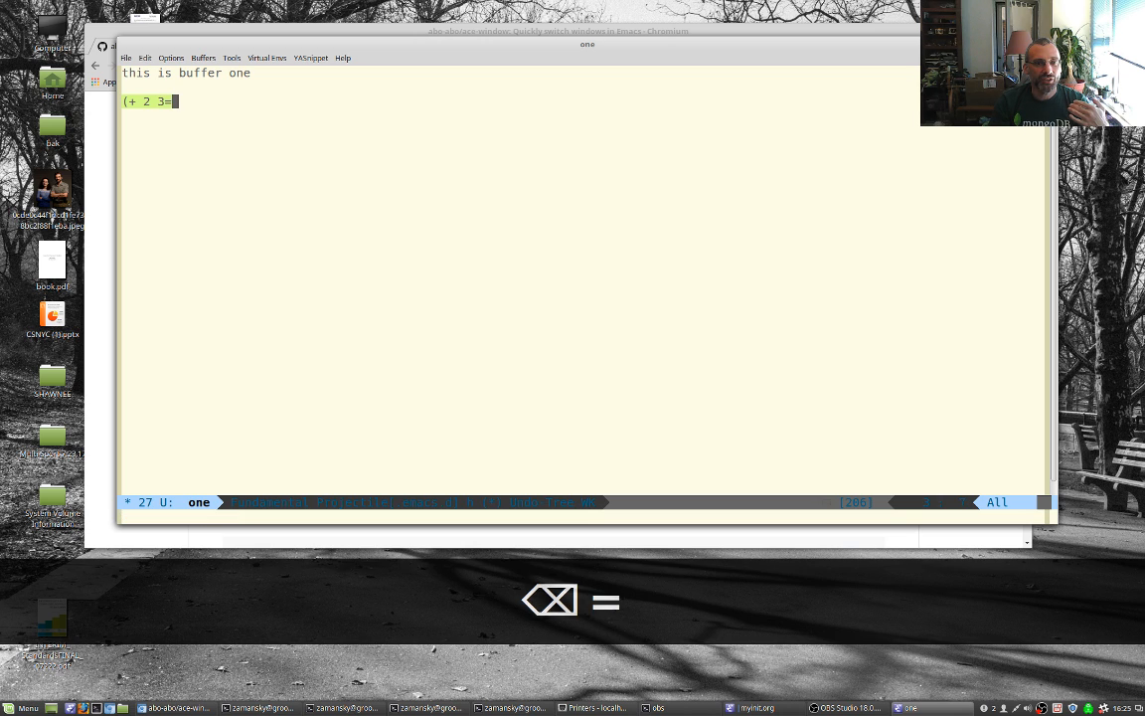
key("BackSpace")
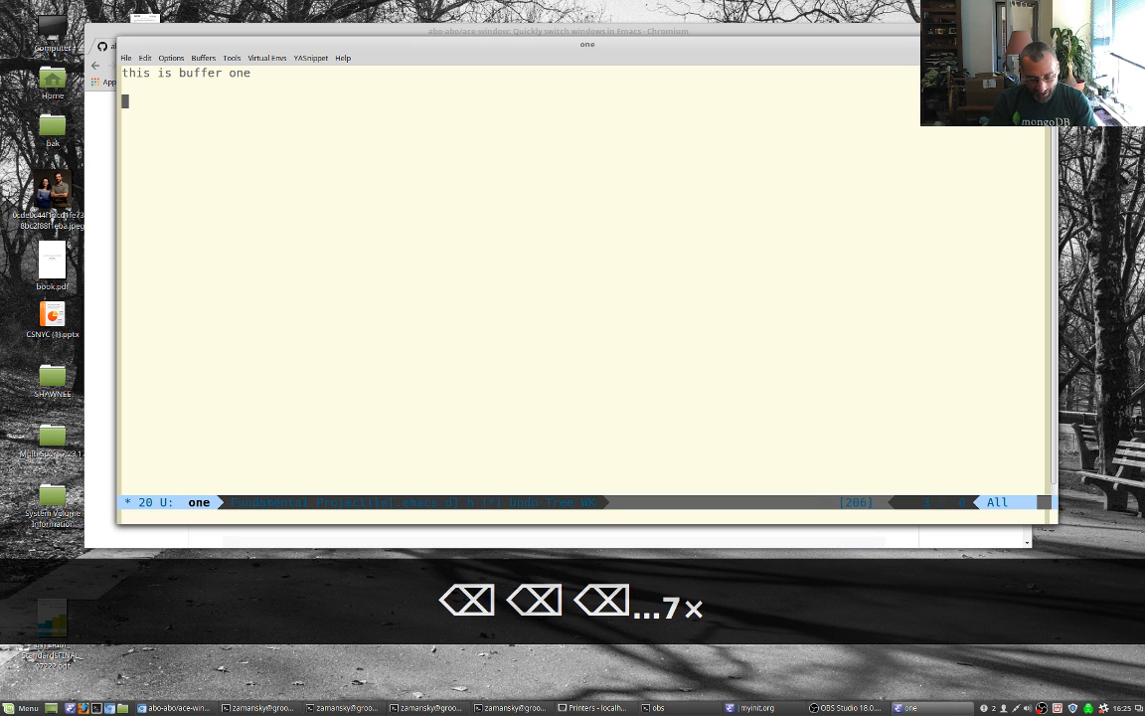
key("C-h")
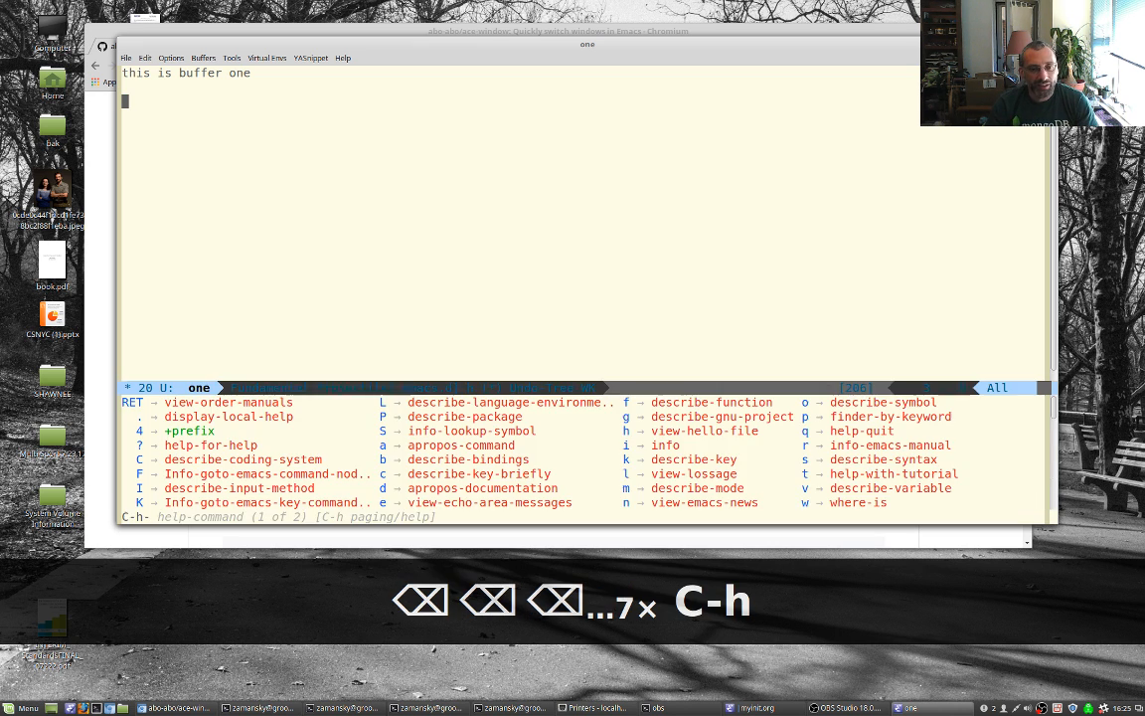
key("i")
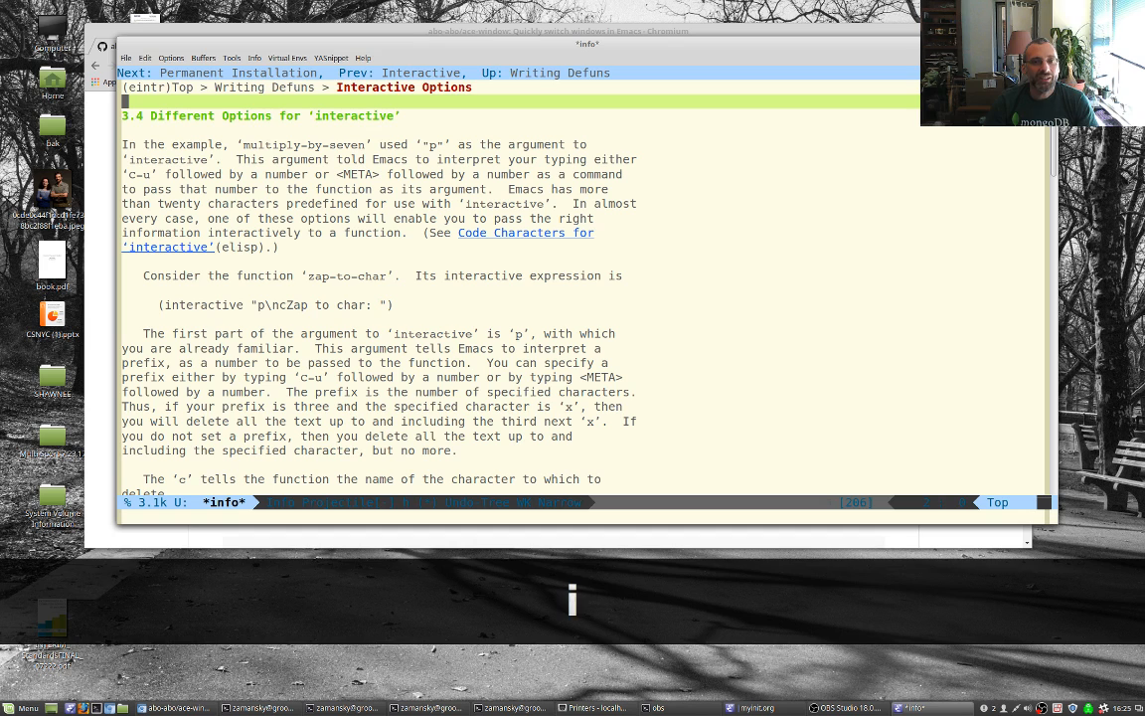
key("u")
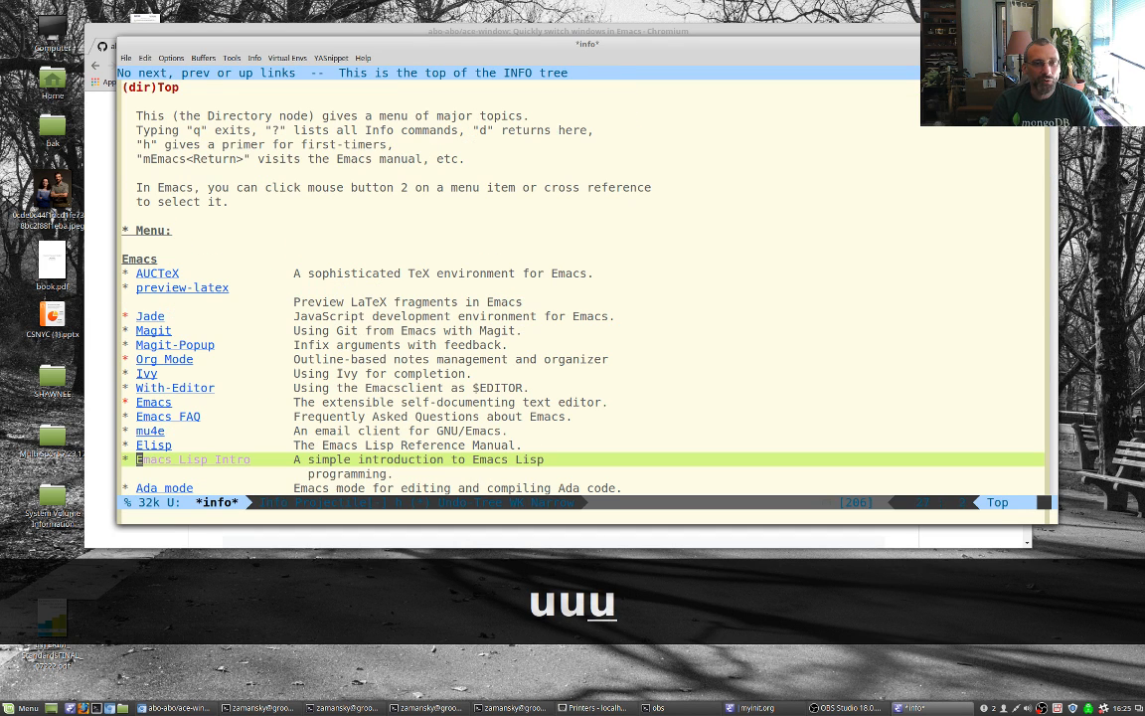
key("up")
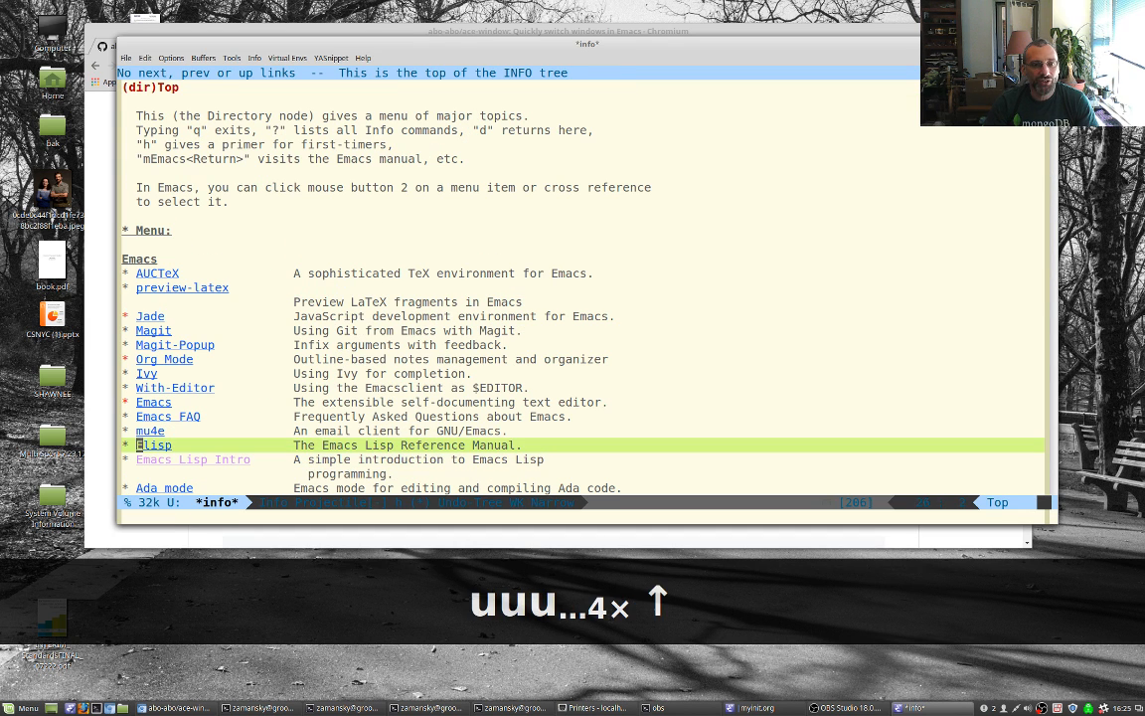
key("up")
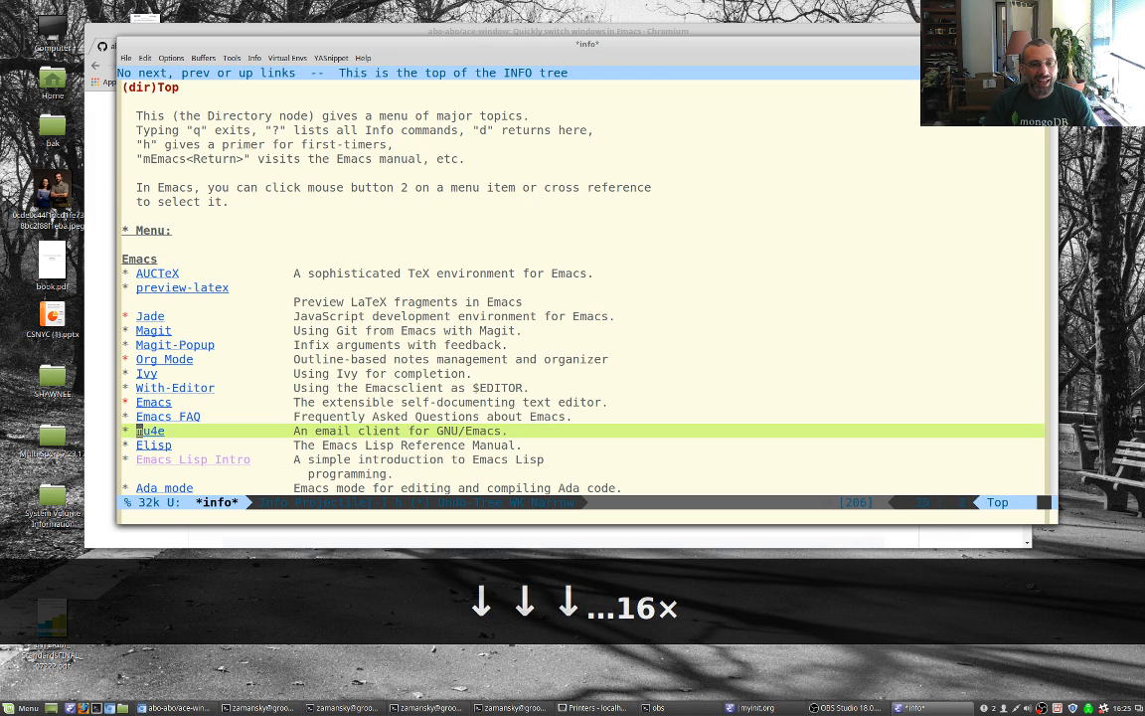
key("down")
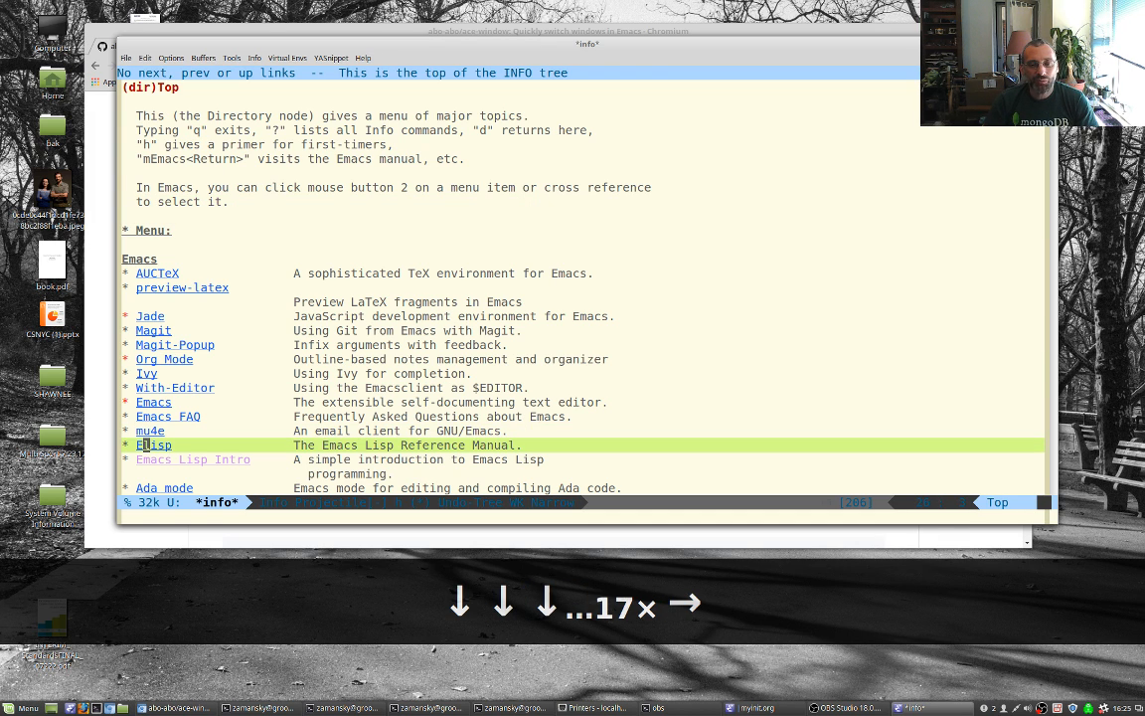
key("down")
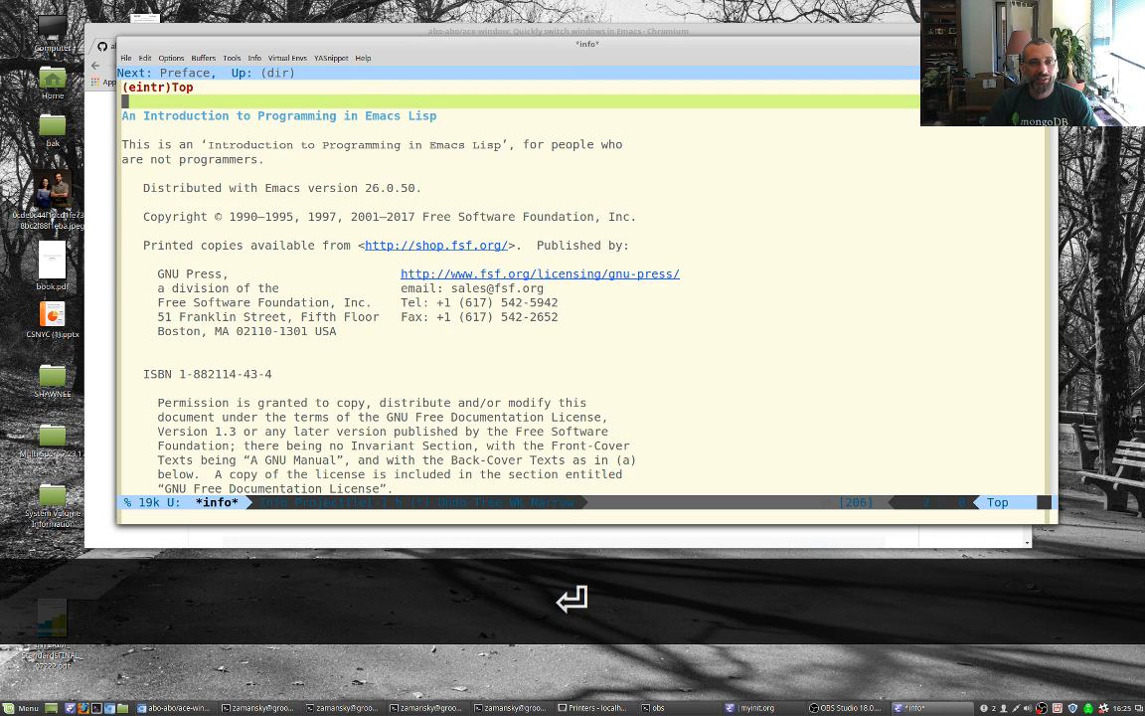
key("Down")
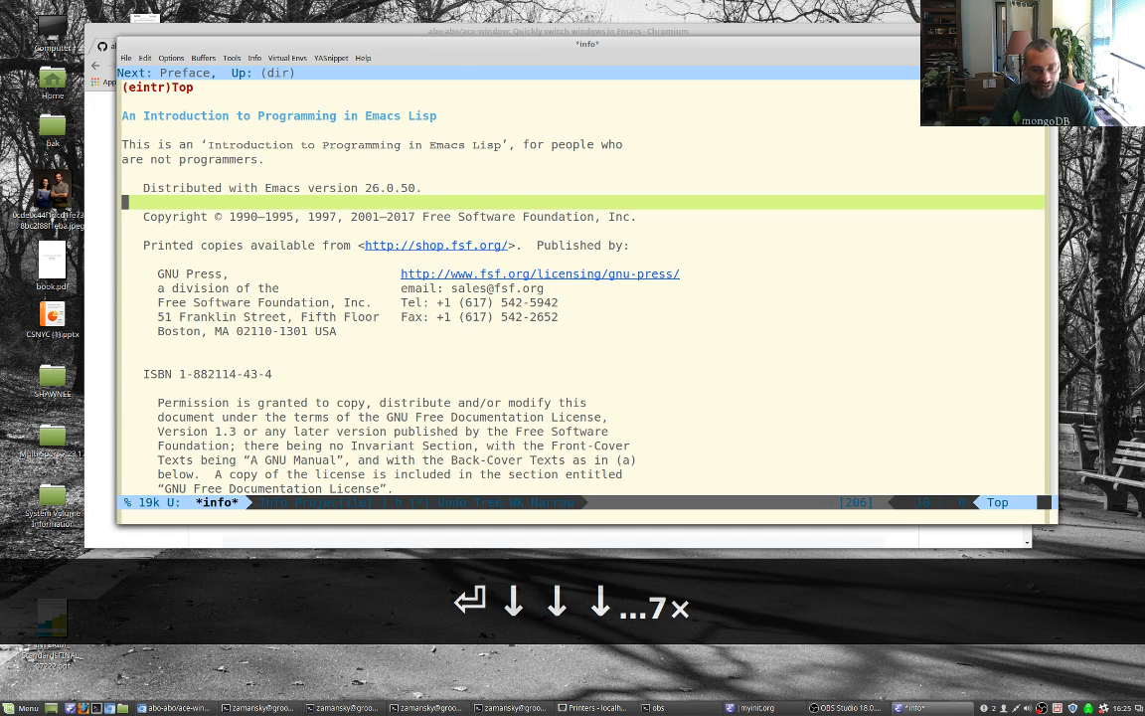
key("u")
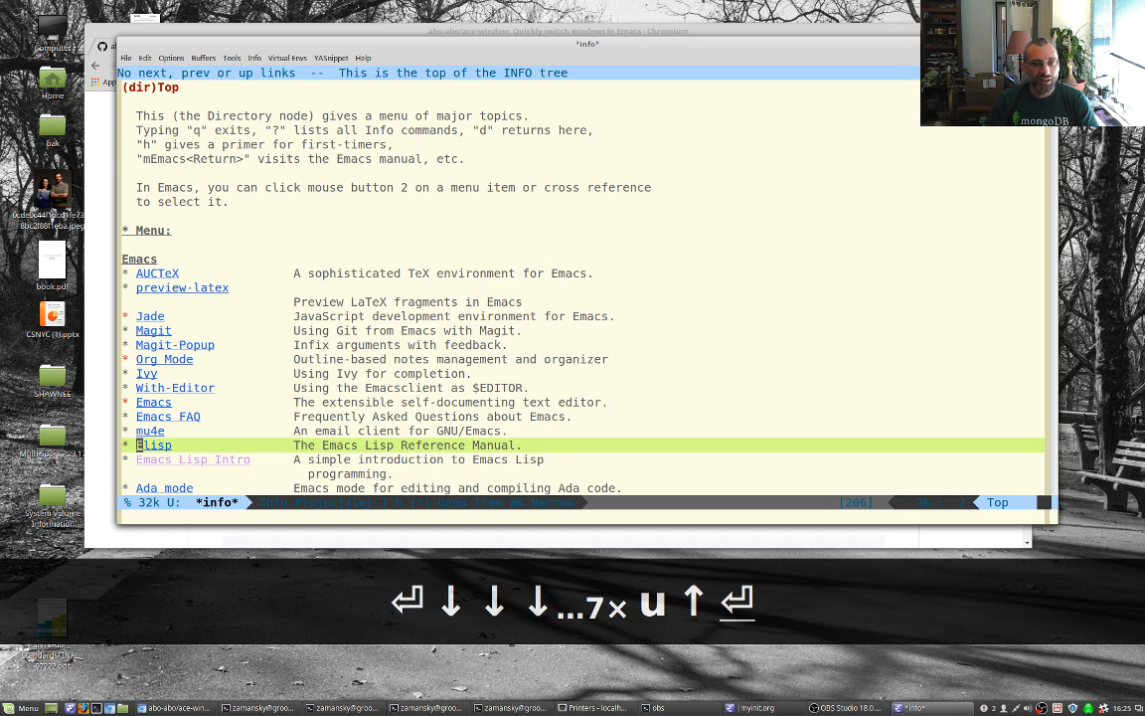
key("u")
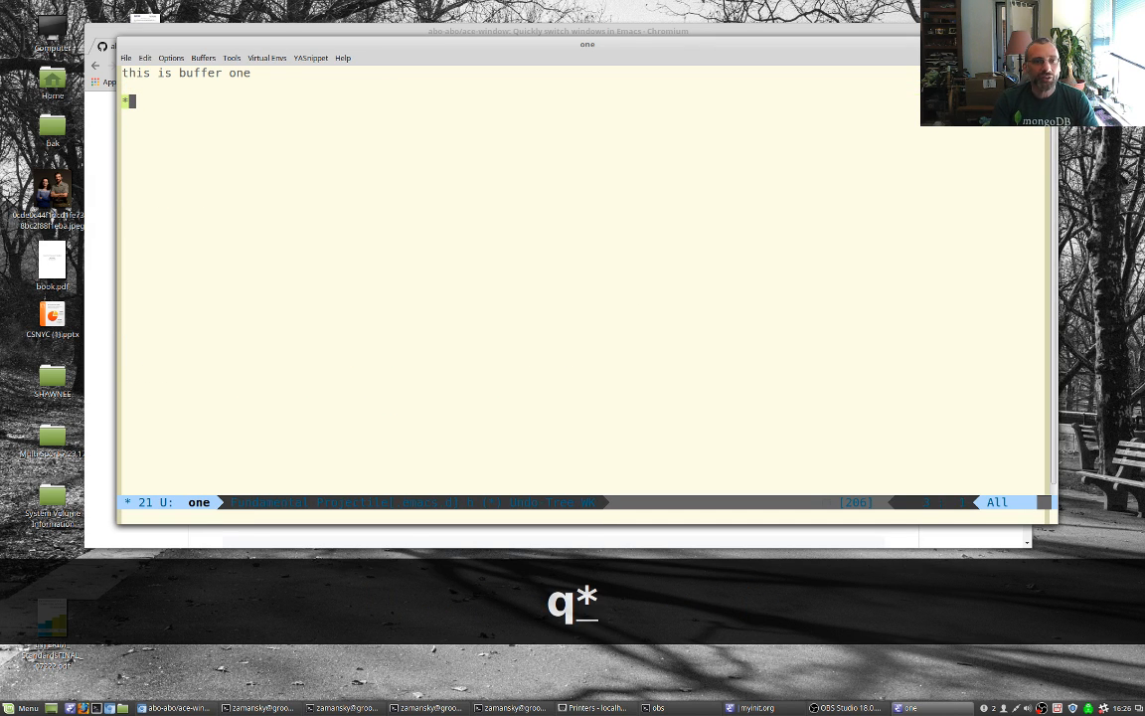
- Start a (defun form, check aw-dispatch-default in ace-window.el, and return to buffer one
type("(defune")
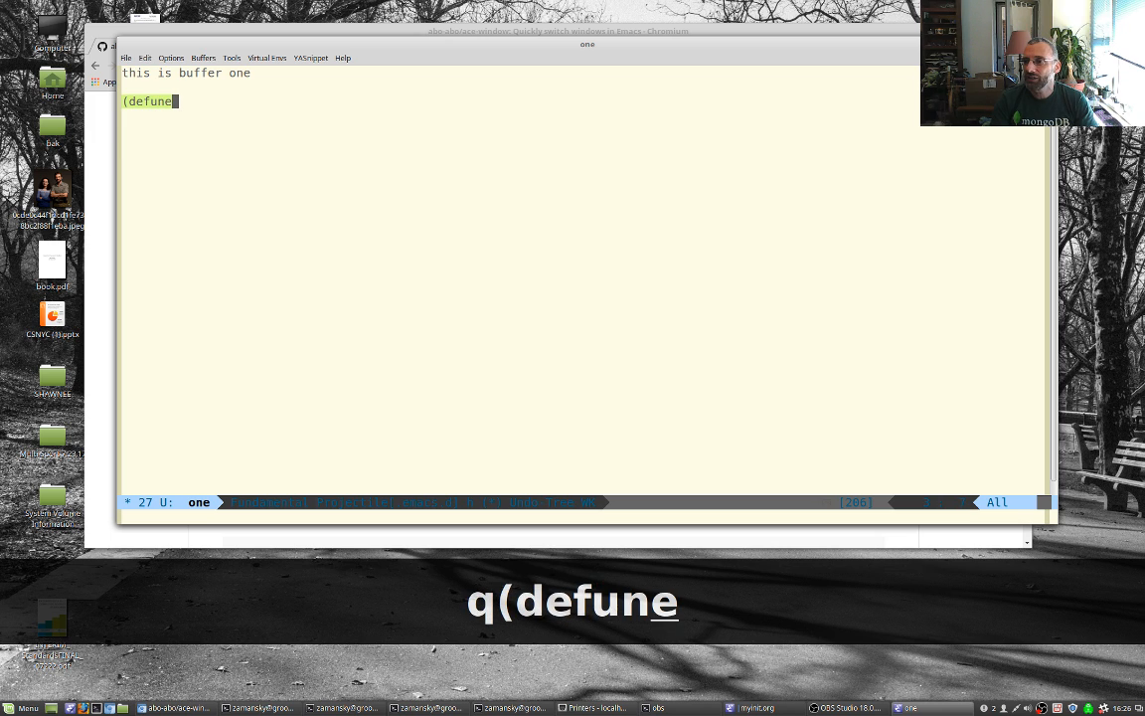
key("BackSpace")
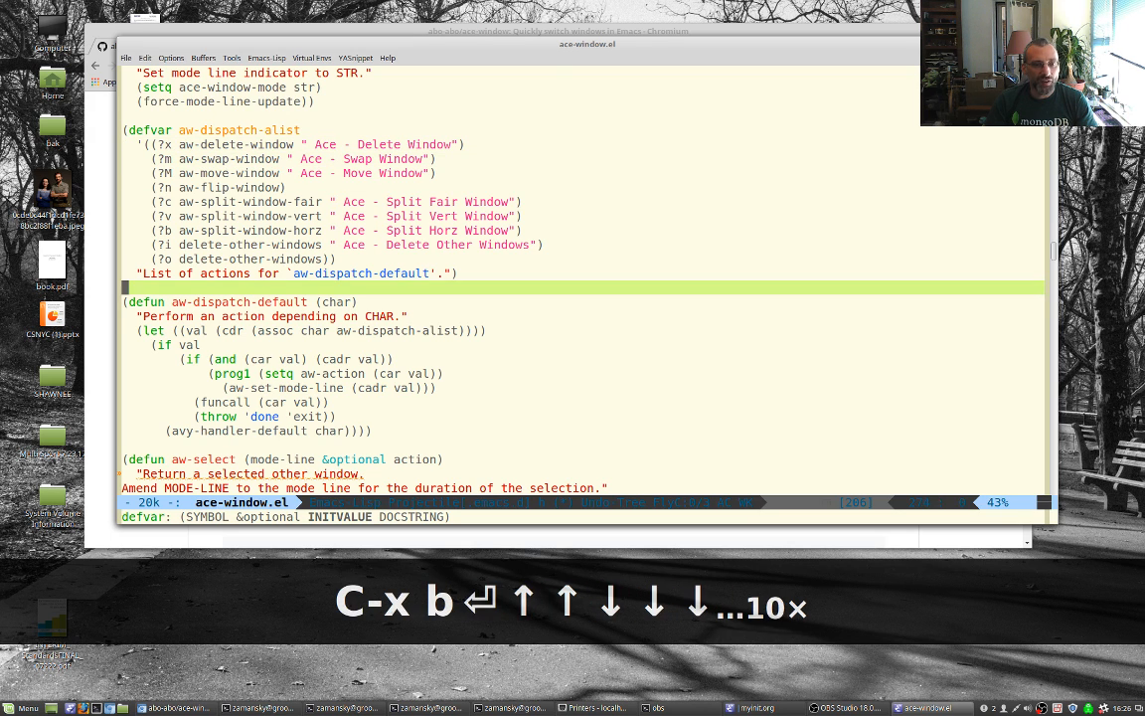
key("Right")
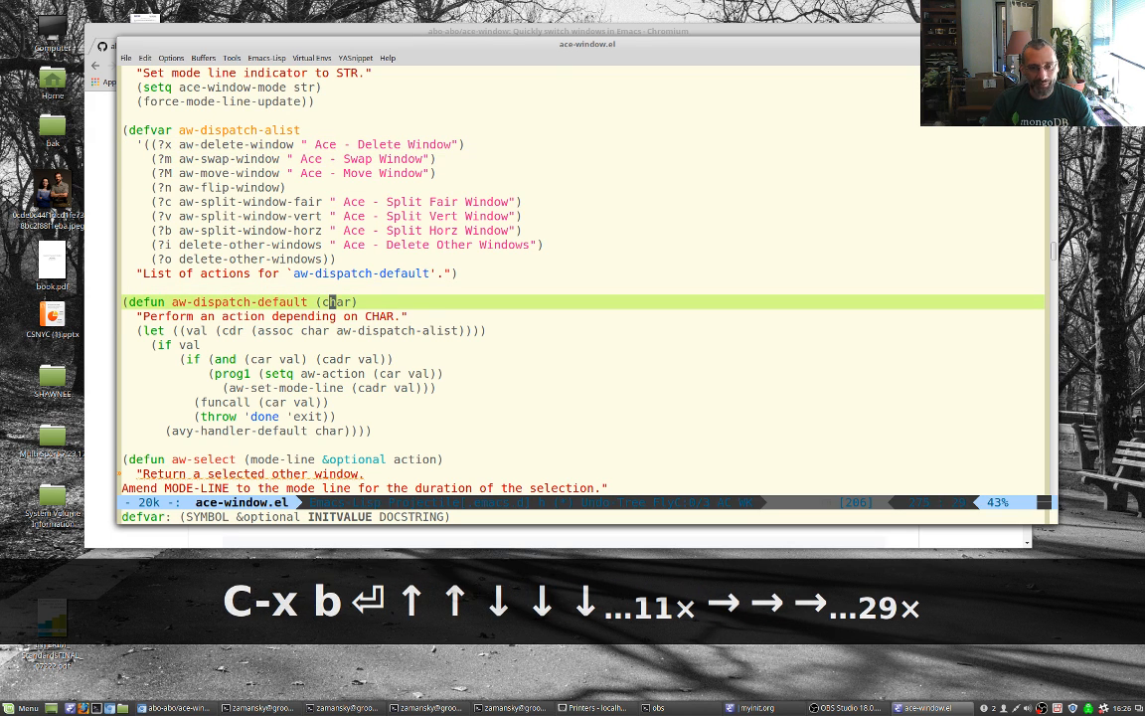
key("down")
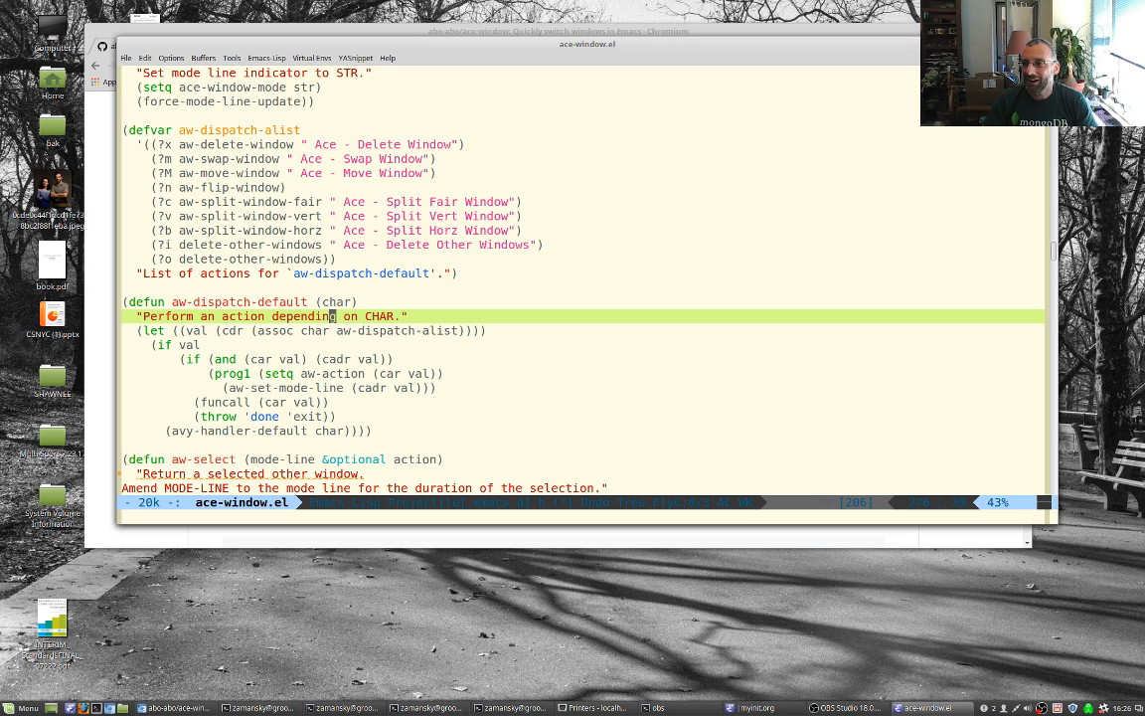
key("C-x b")
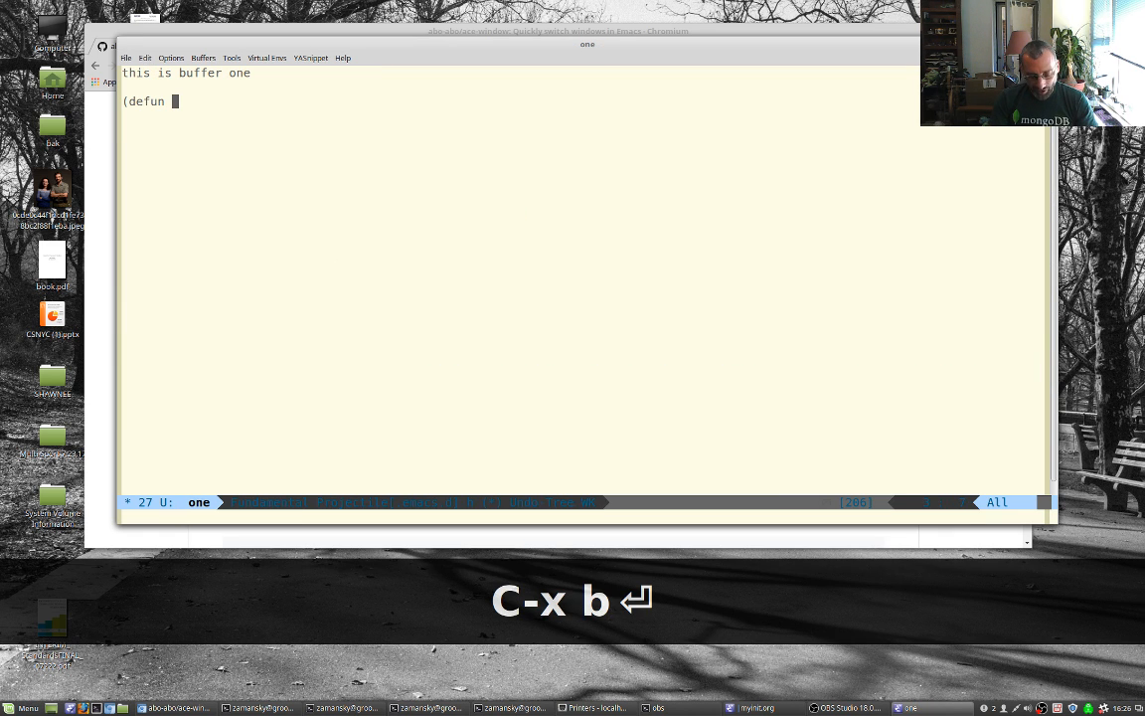
- Name the function myswap with docstring "Swap windows leave focus in original window"
type("mys")
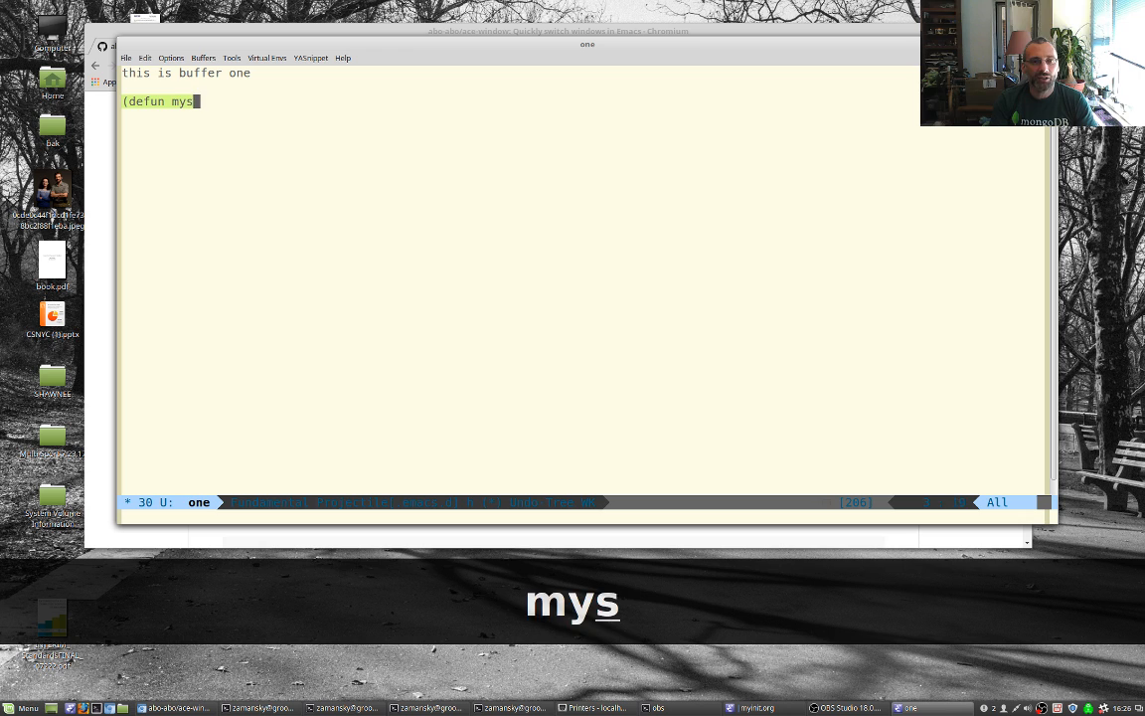
type("wap (")
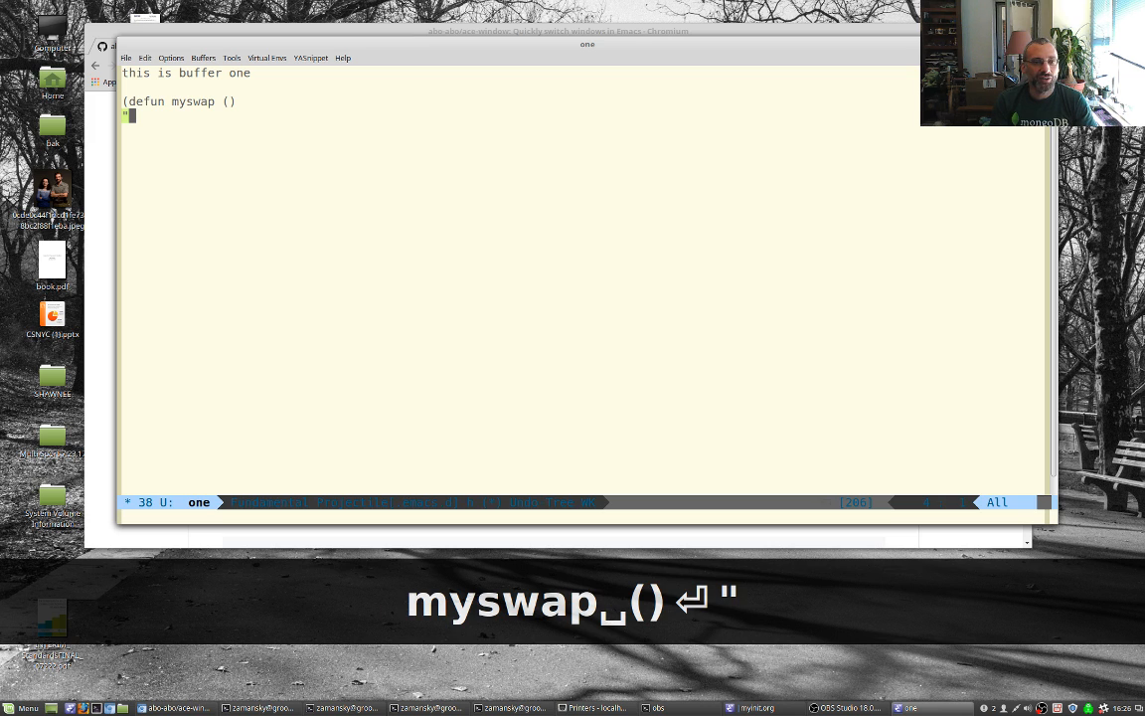
type("\"Swap window")
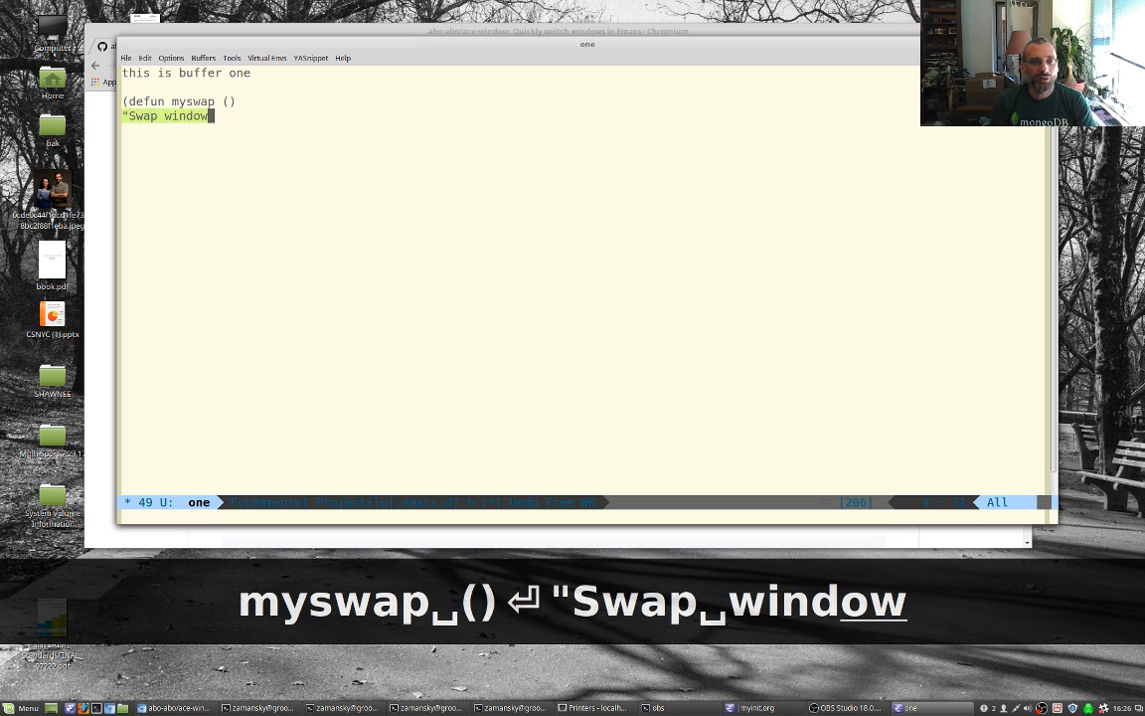
type("s leave focus in")
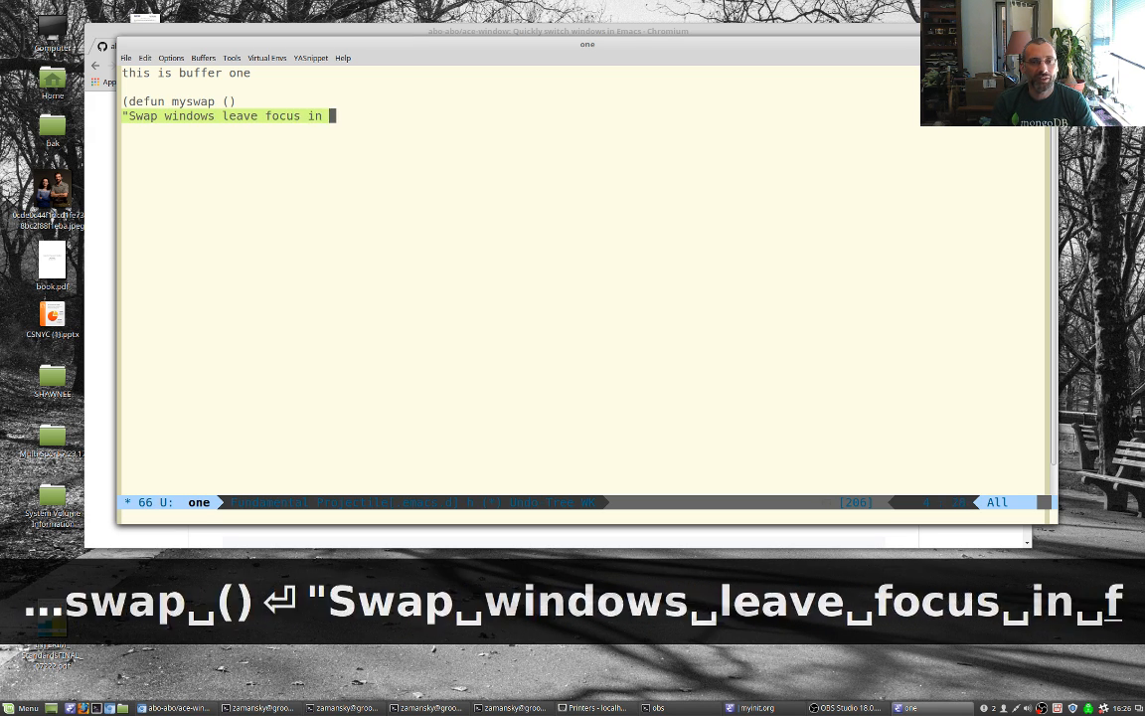
type("original")
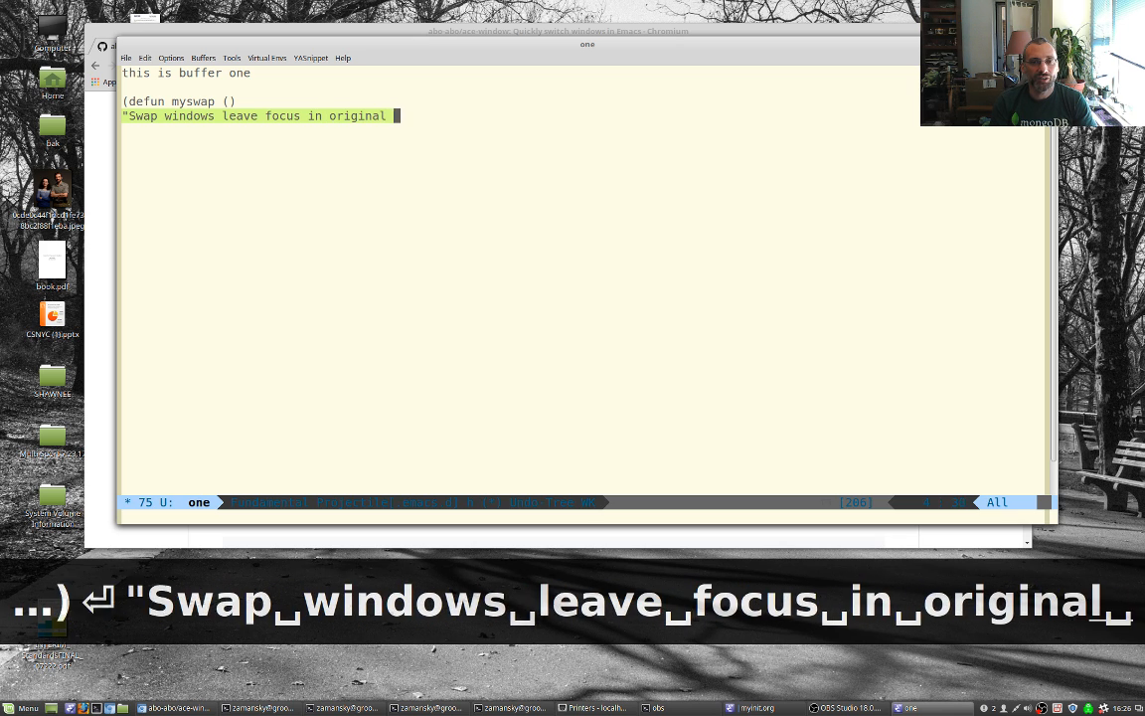
type("window\"")
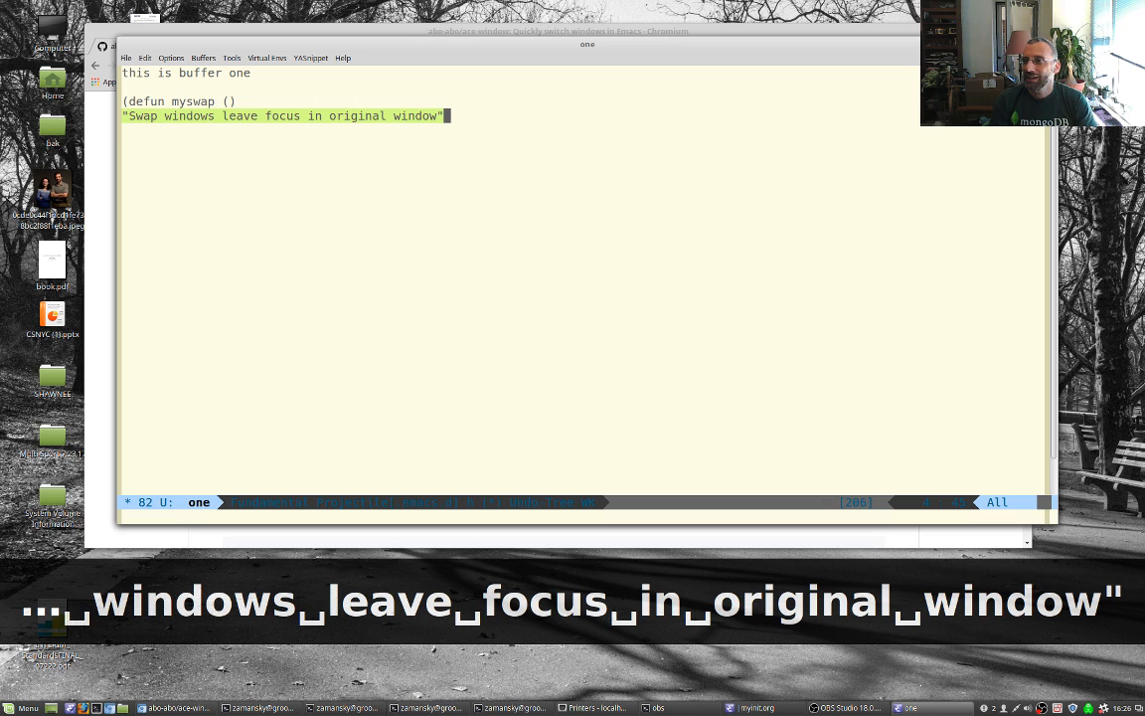
key("Return")
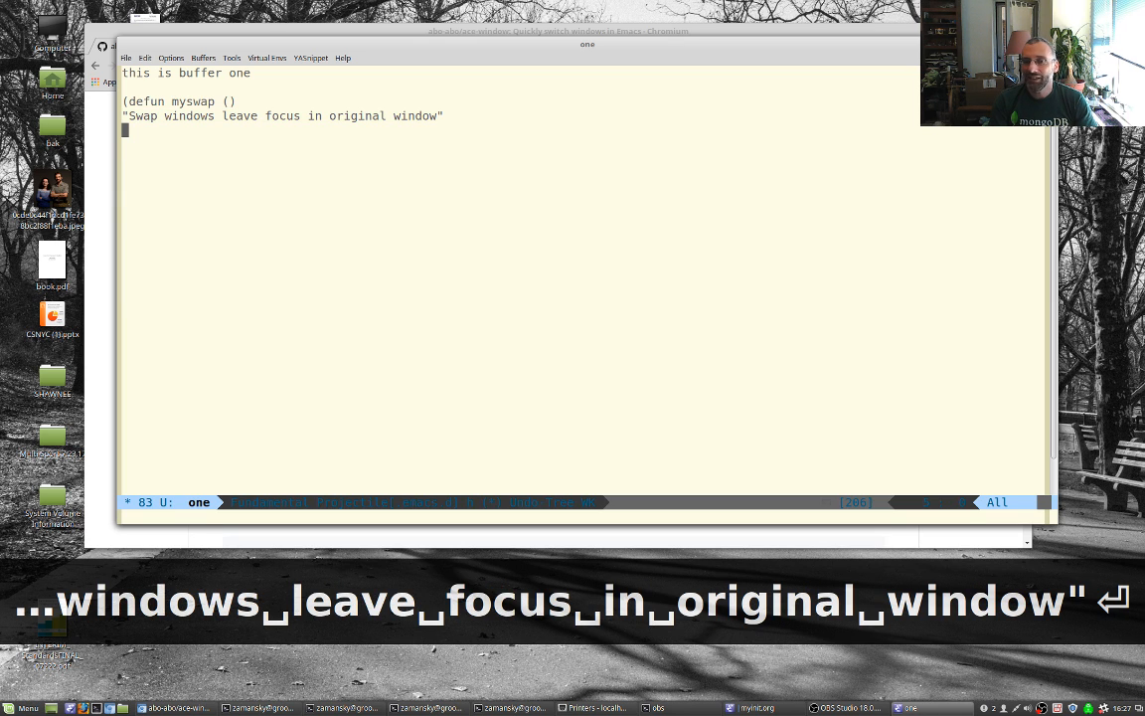
- Add (interactive), (ace-swap-window) and (aw-flip-window), close the defun and evaluate it
type("(interactive)")
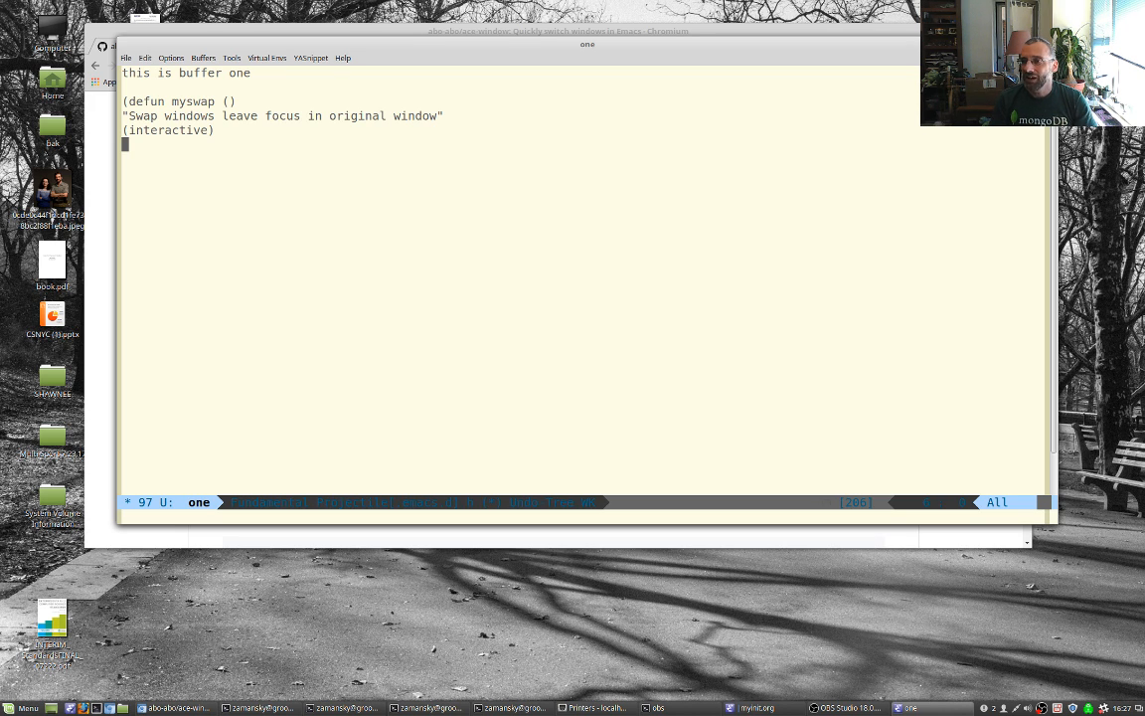
type("(ace-w")
type("(aw-f")
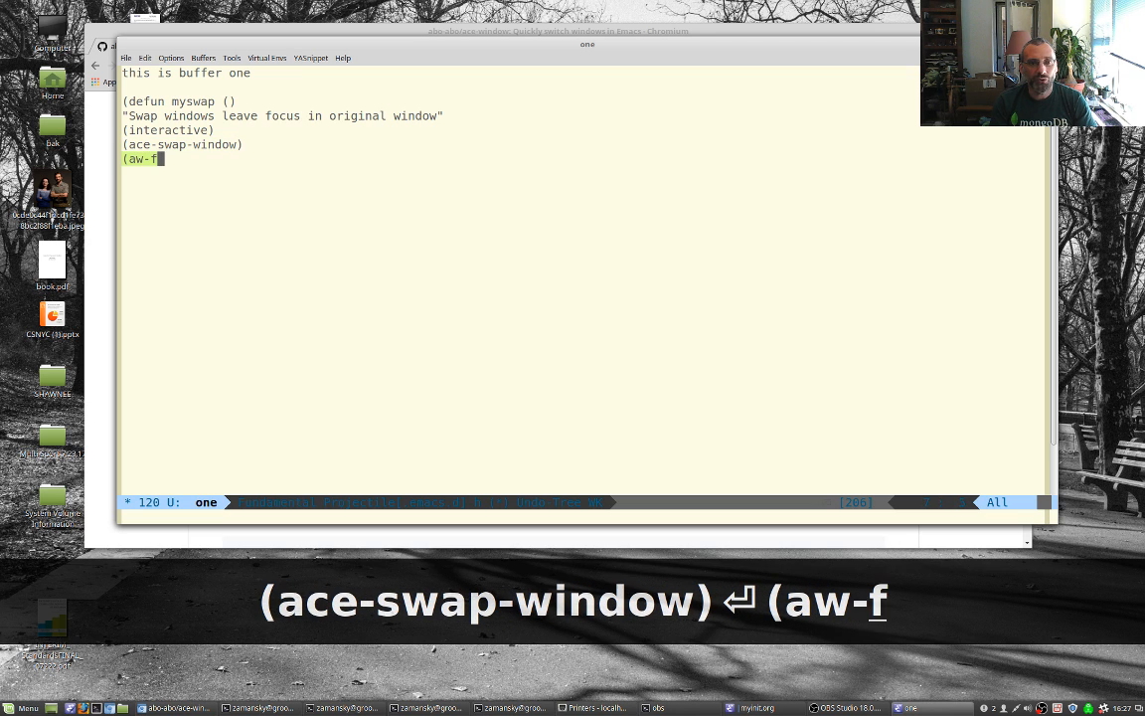
type("lip-wion")
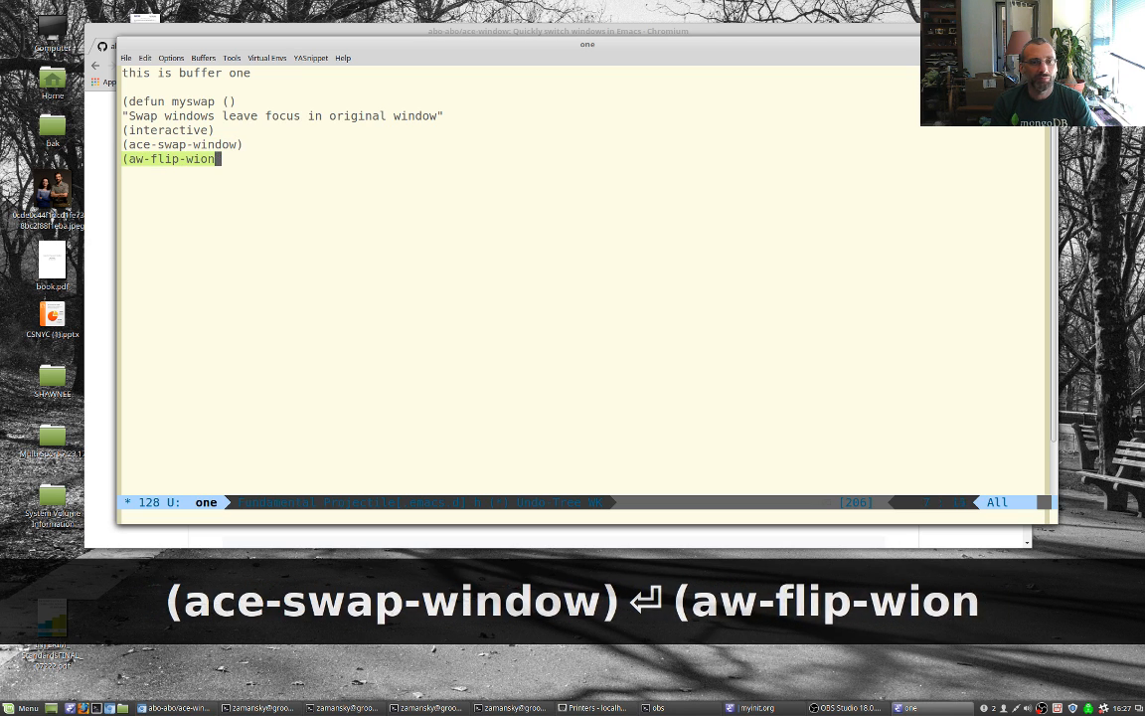
type("dow))")
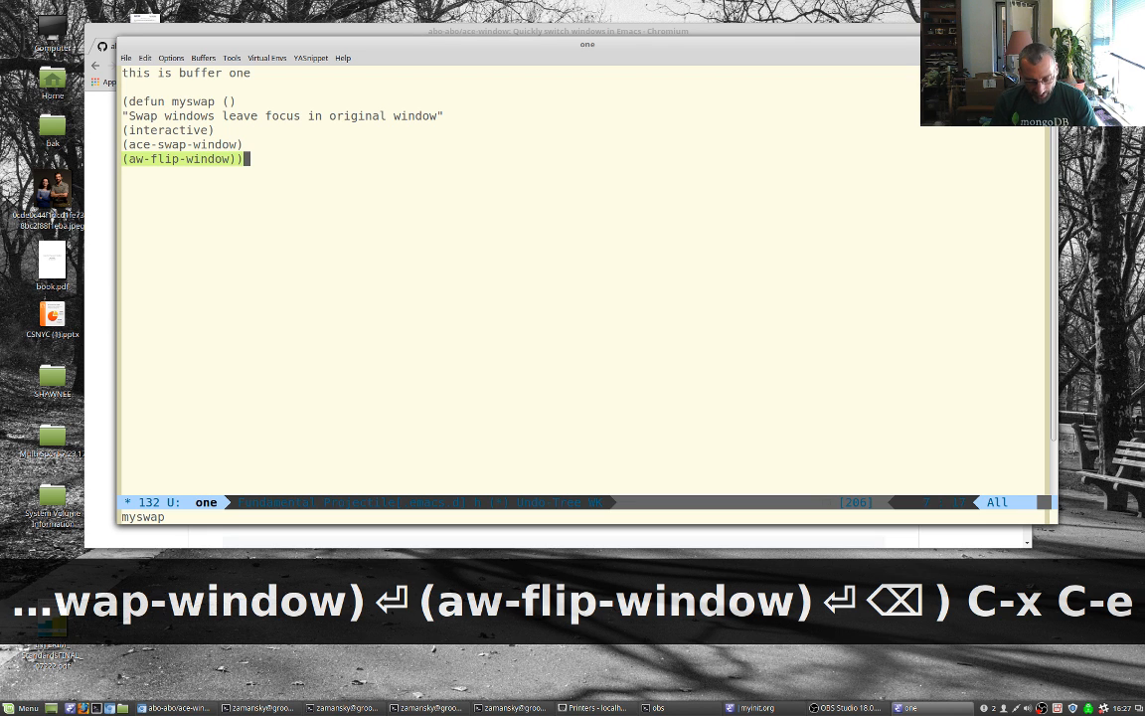
key("ctrl+x")
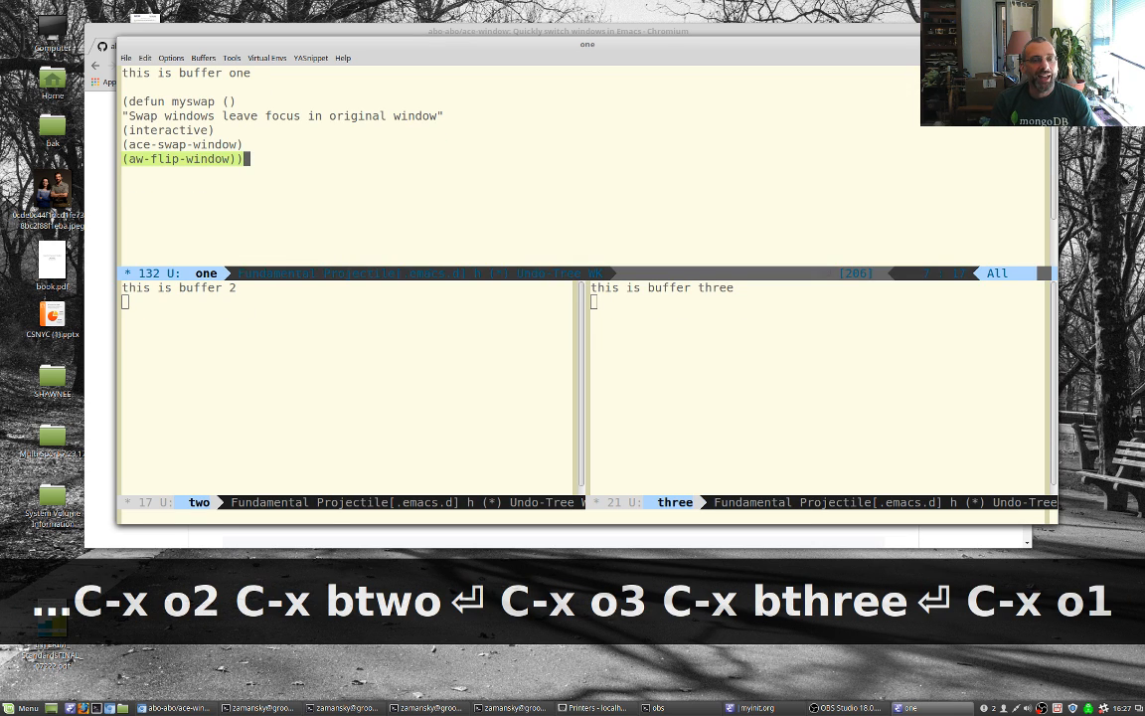
- Run M-x myswap so buffers one and three trade places
type("myswa")
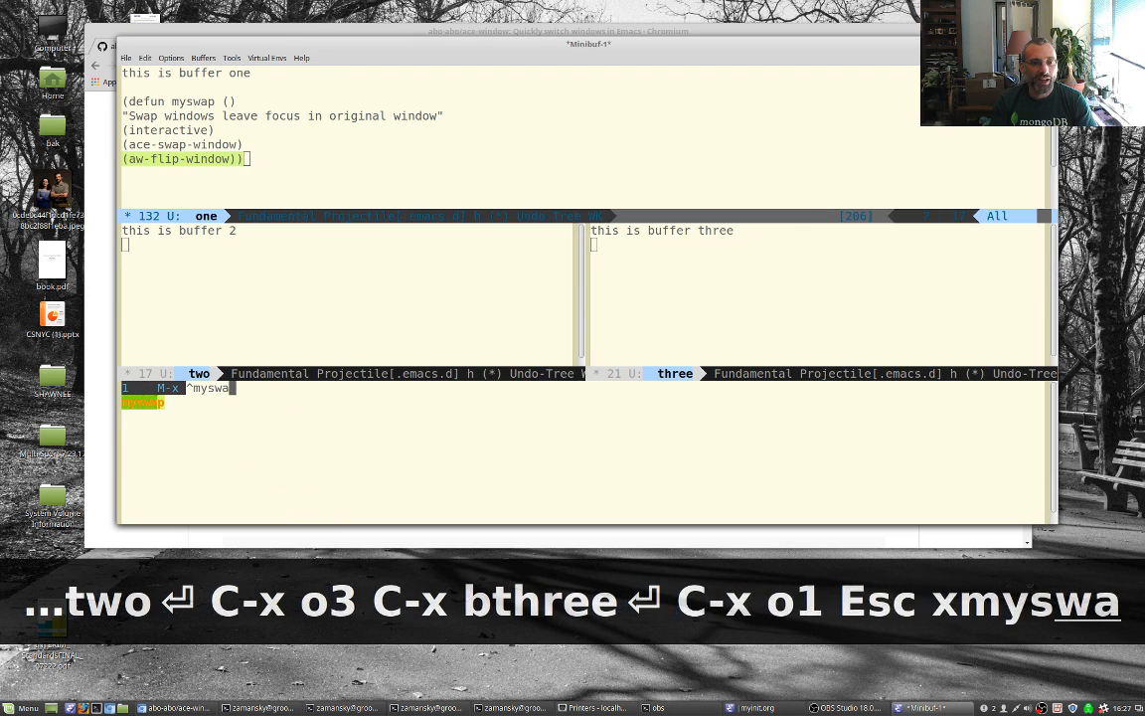
key("Return")
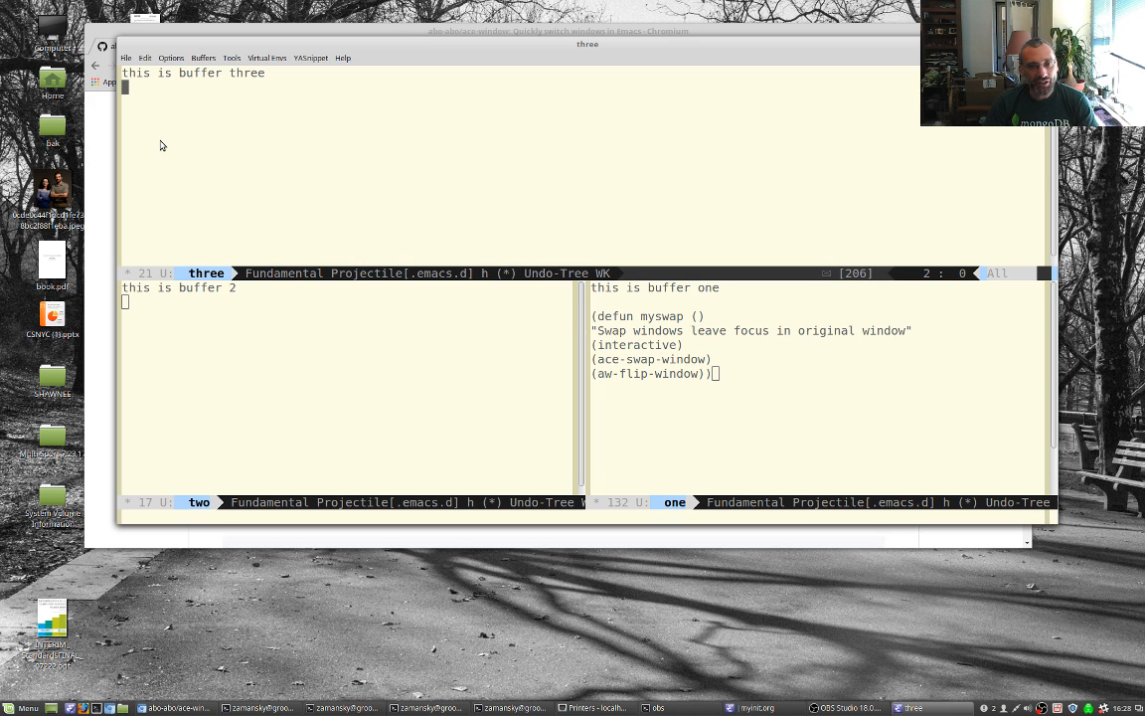
- Keep only buffer three's window, split it into two stacked windows and shrink the upper one
key("C-x 1")
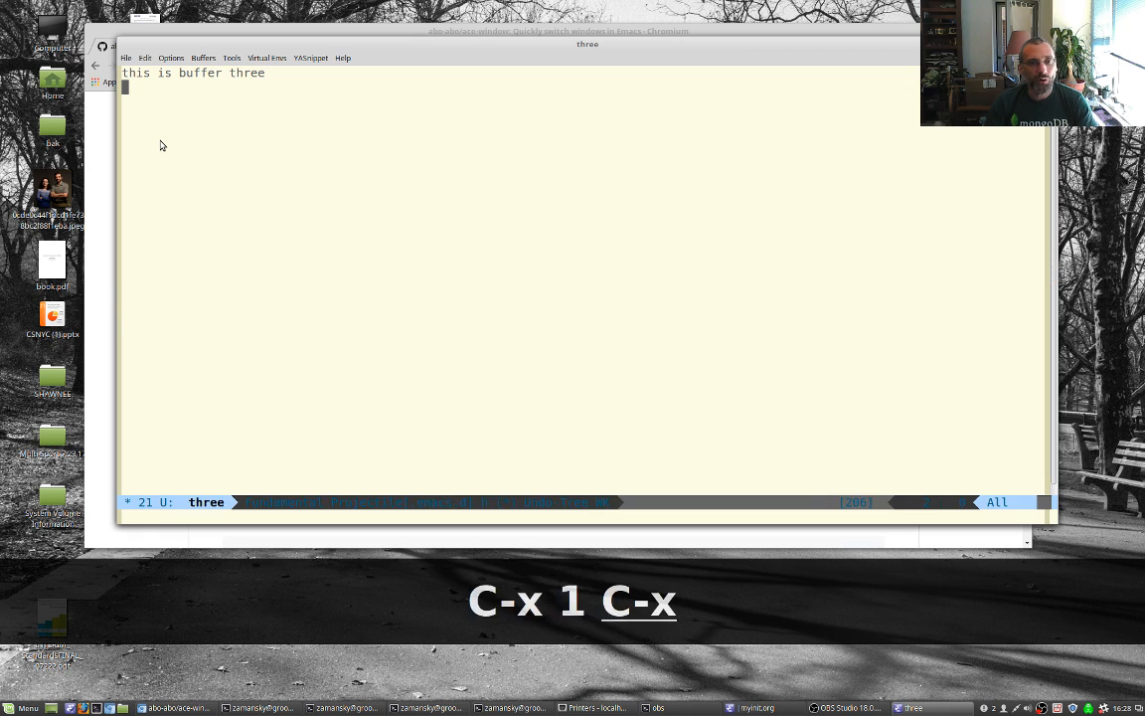
key("C-x 2")
type("^shrink win")
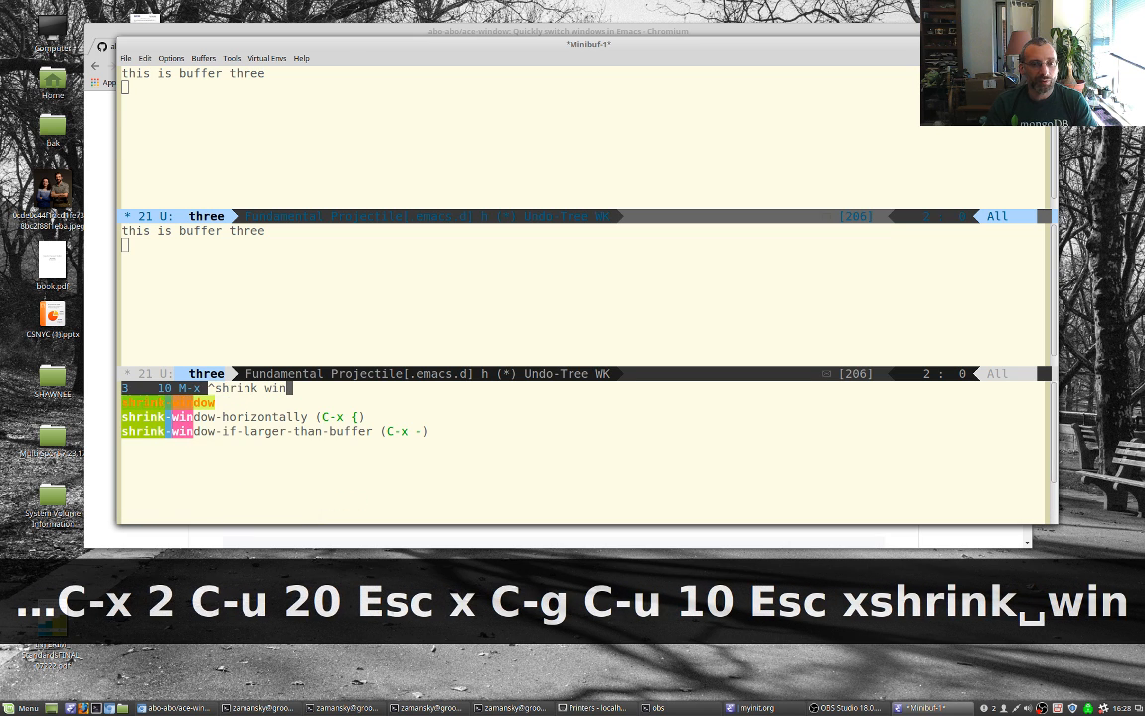
key("Return")
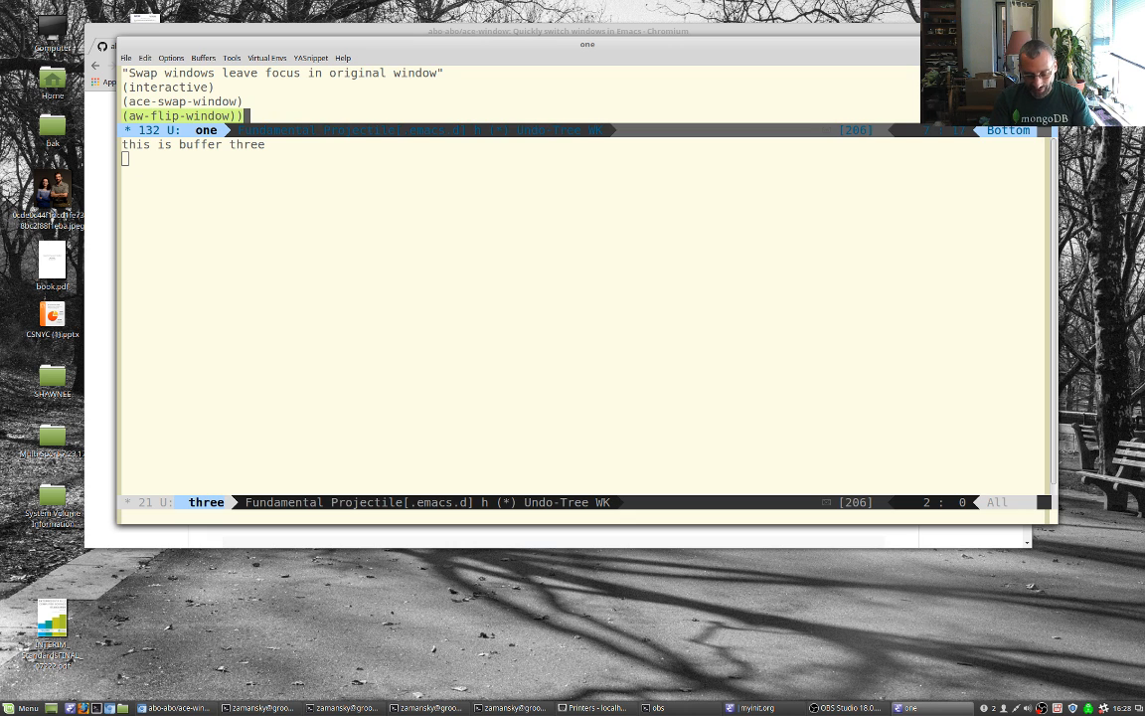
key("C-x 3")
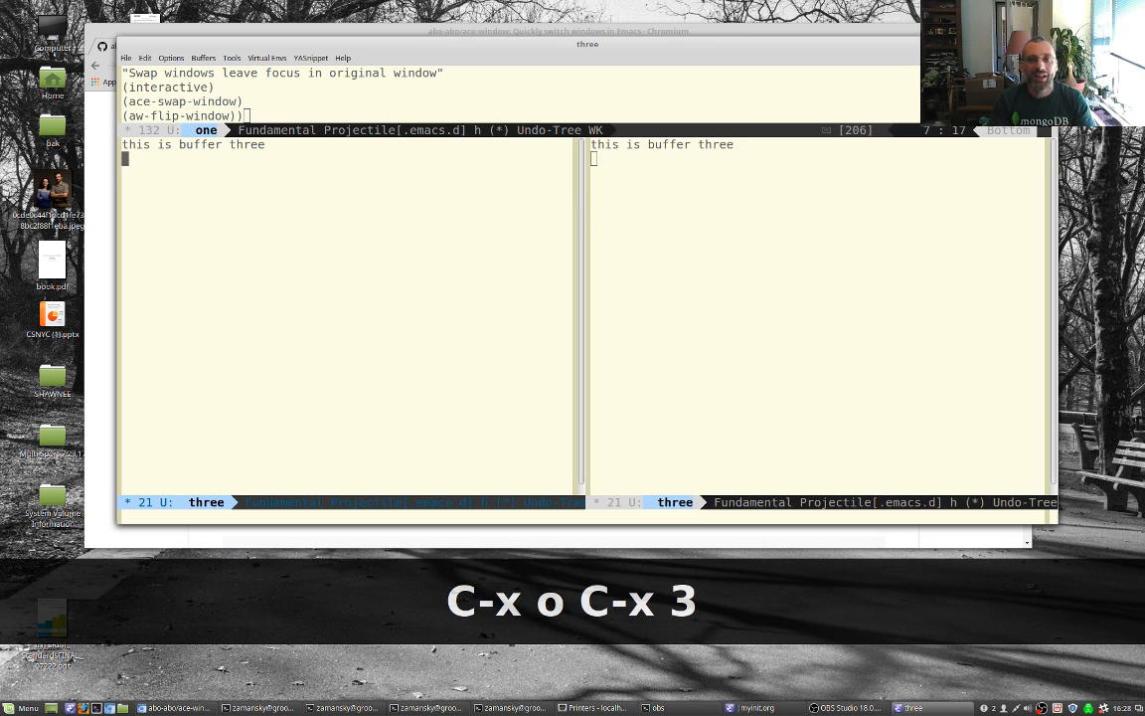
- Rebuild the split so buffer one's myswap definition fills the larger lower window
key("C-x 1")
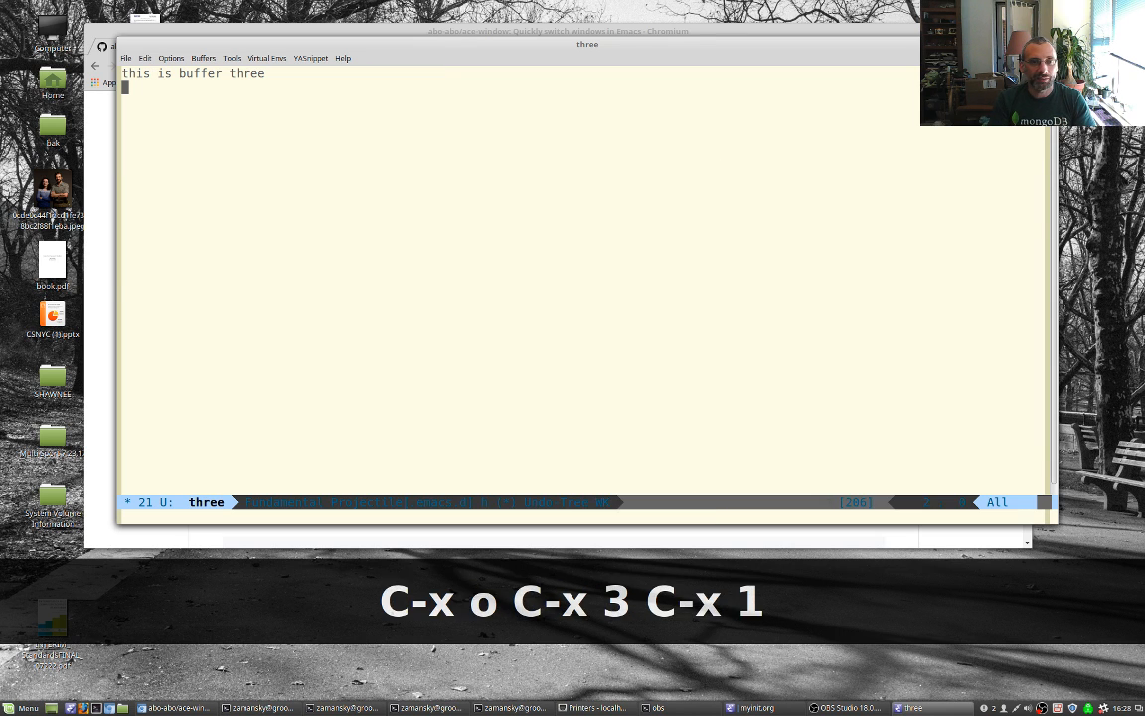
key("C-x 2")
type("^sherin")
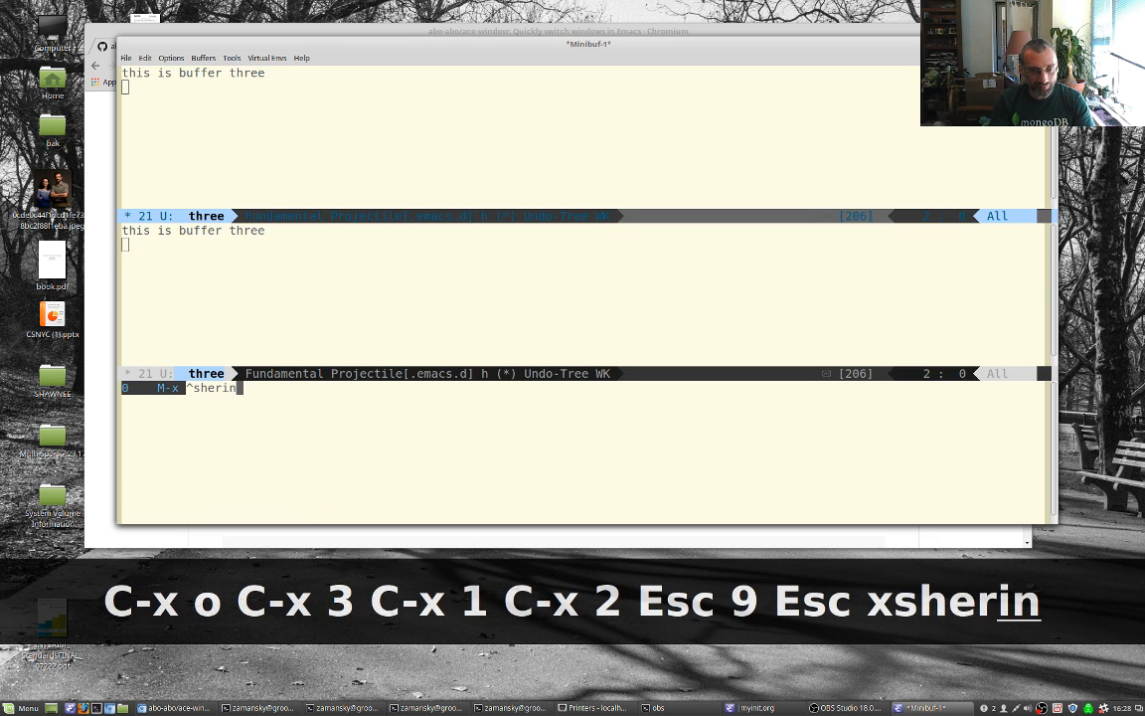
key("Return")
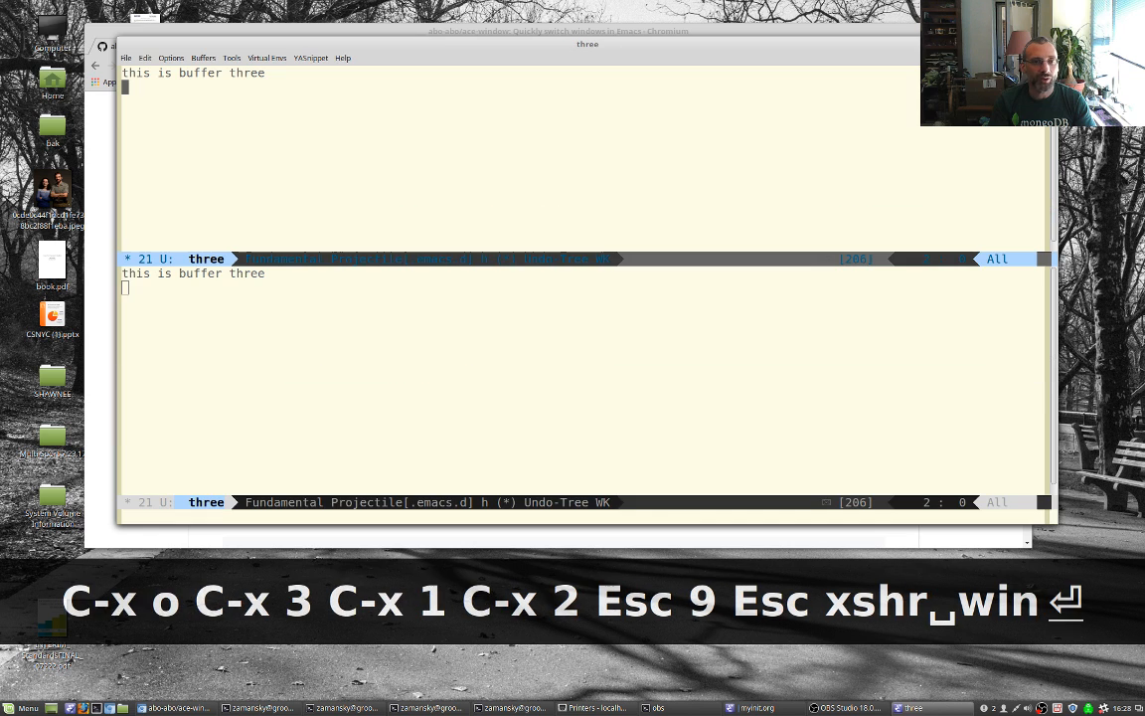
key("Escape")
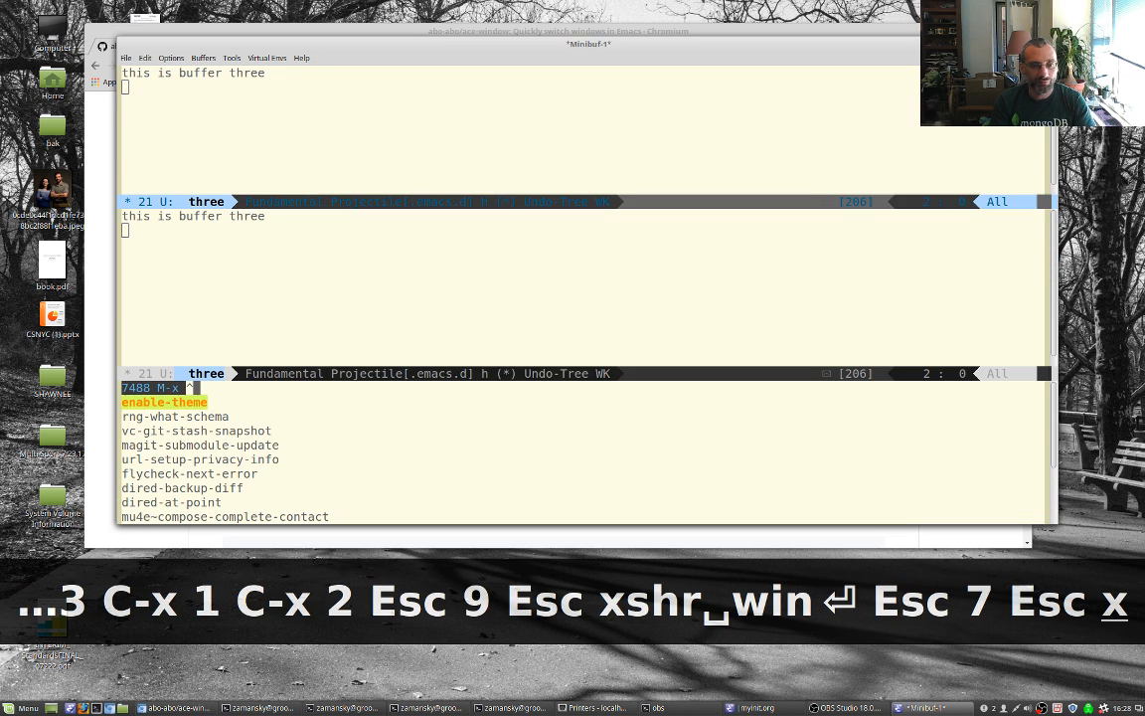
key("C-g")
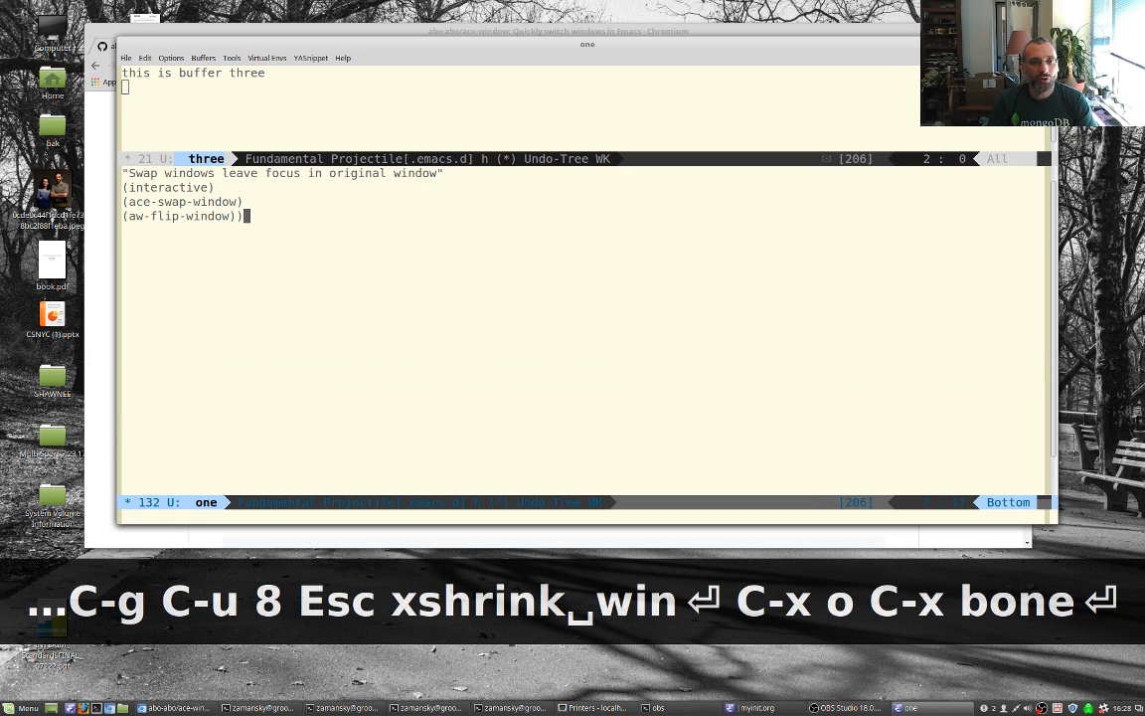
- Run M-x myswap to exchange buffers one and three, then show myinit.org in the lower window
type("myswap")
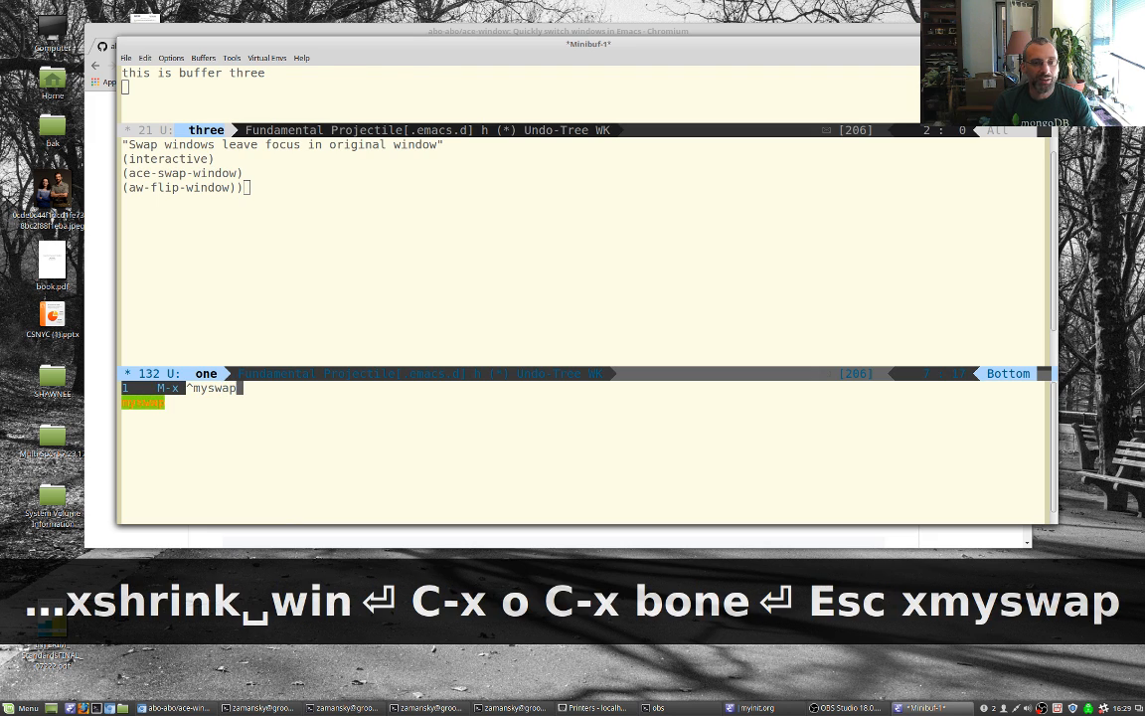
key("Return")
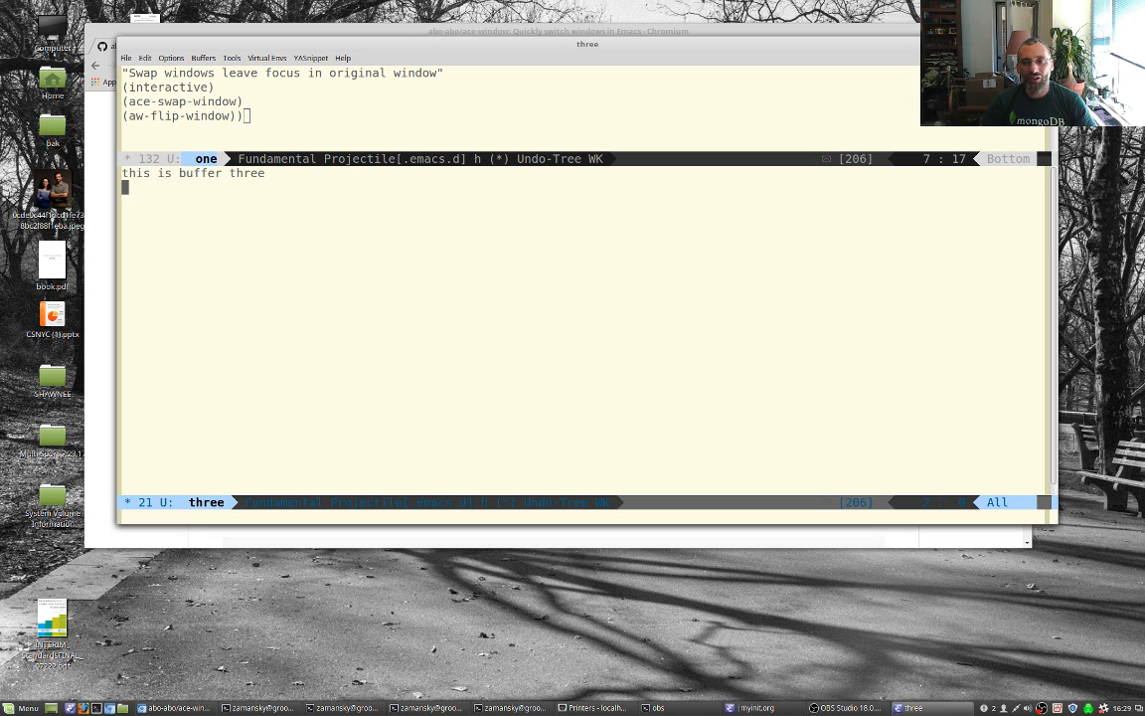
key("Escape")
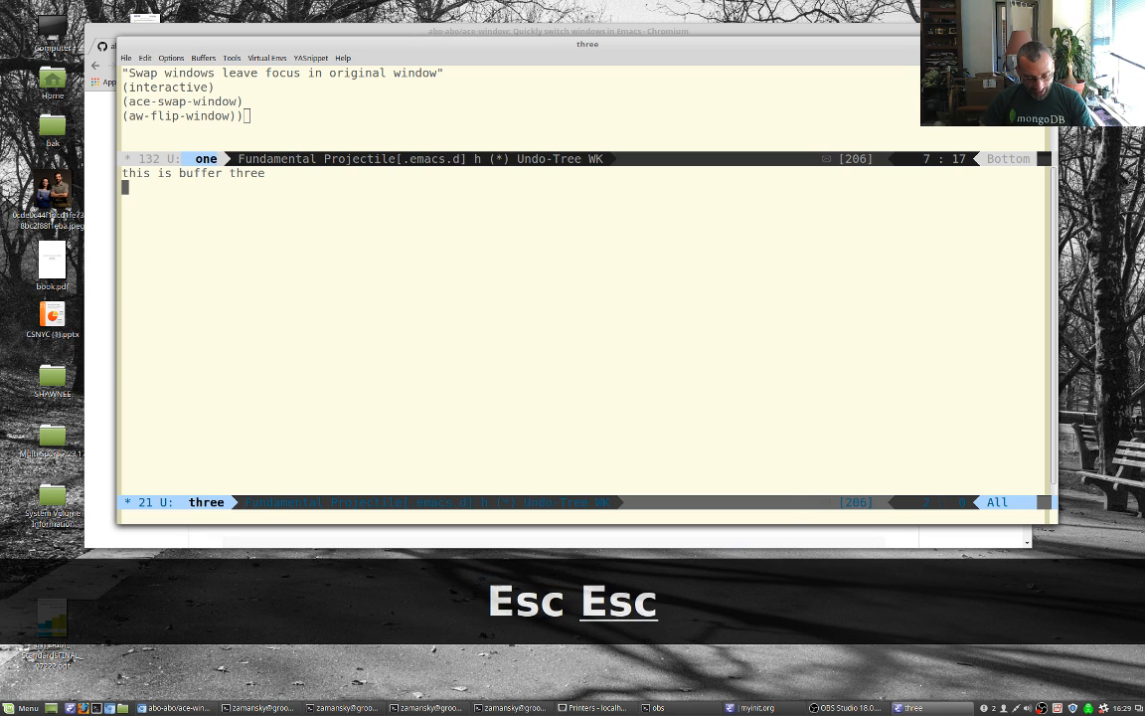
key("c")
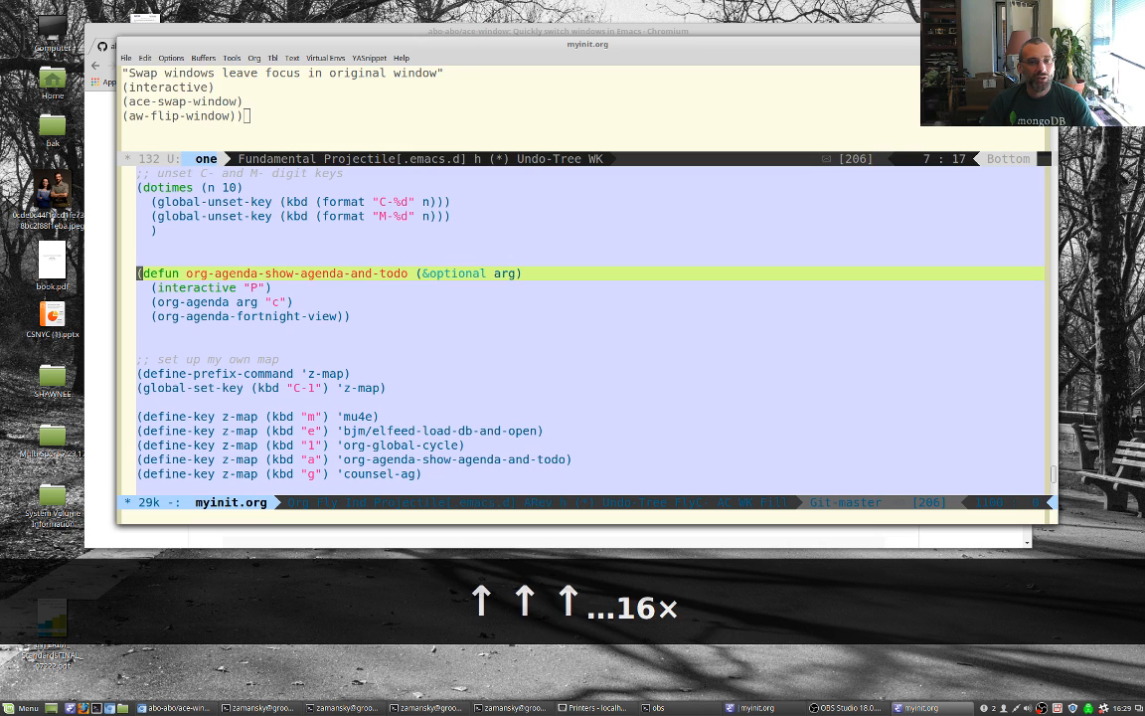
- Keep only myinit.org and move down to the z/swap-windows definition calling ace-swap-window
key("C-x 1")
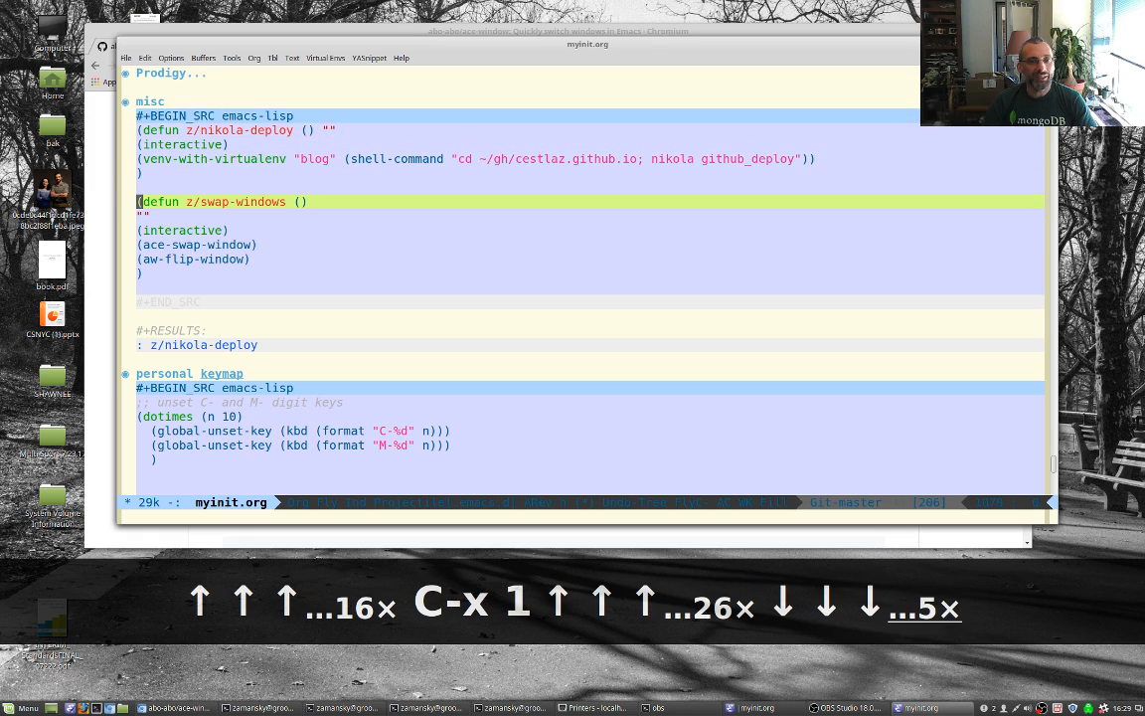
key("Down")
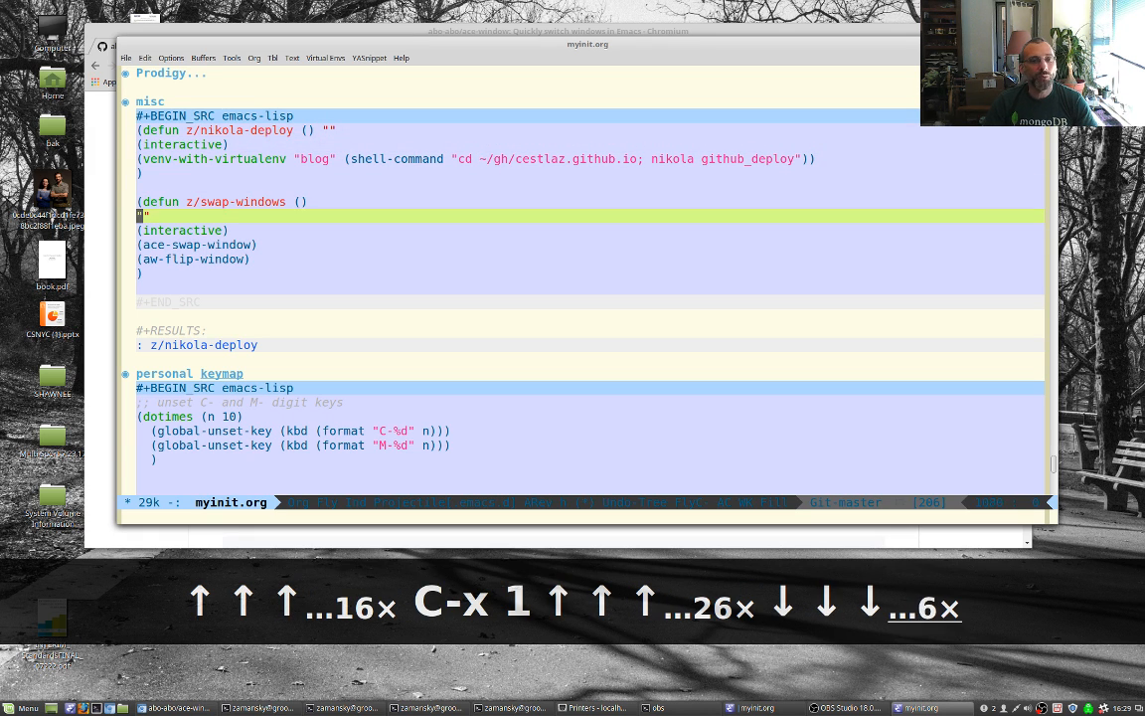
key("Down")
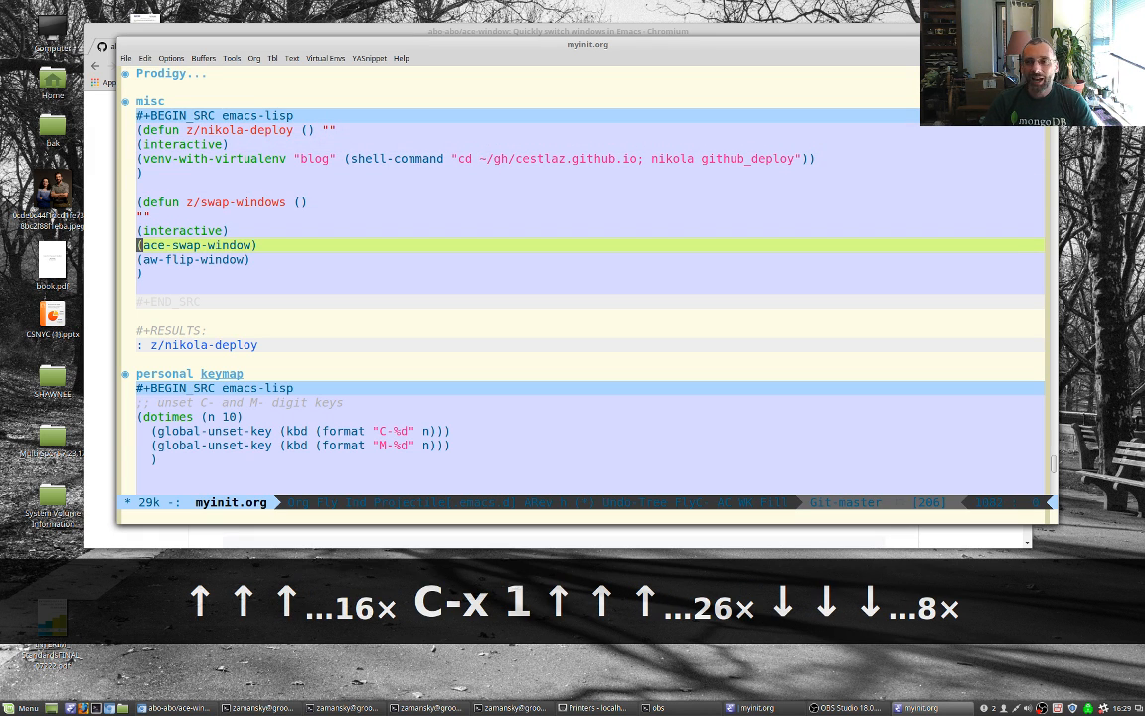